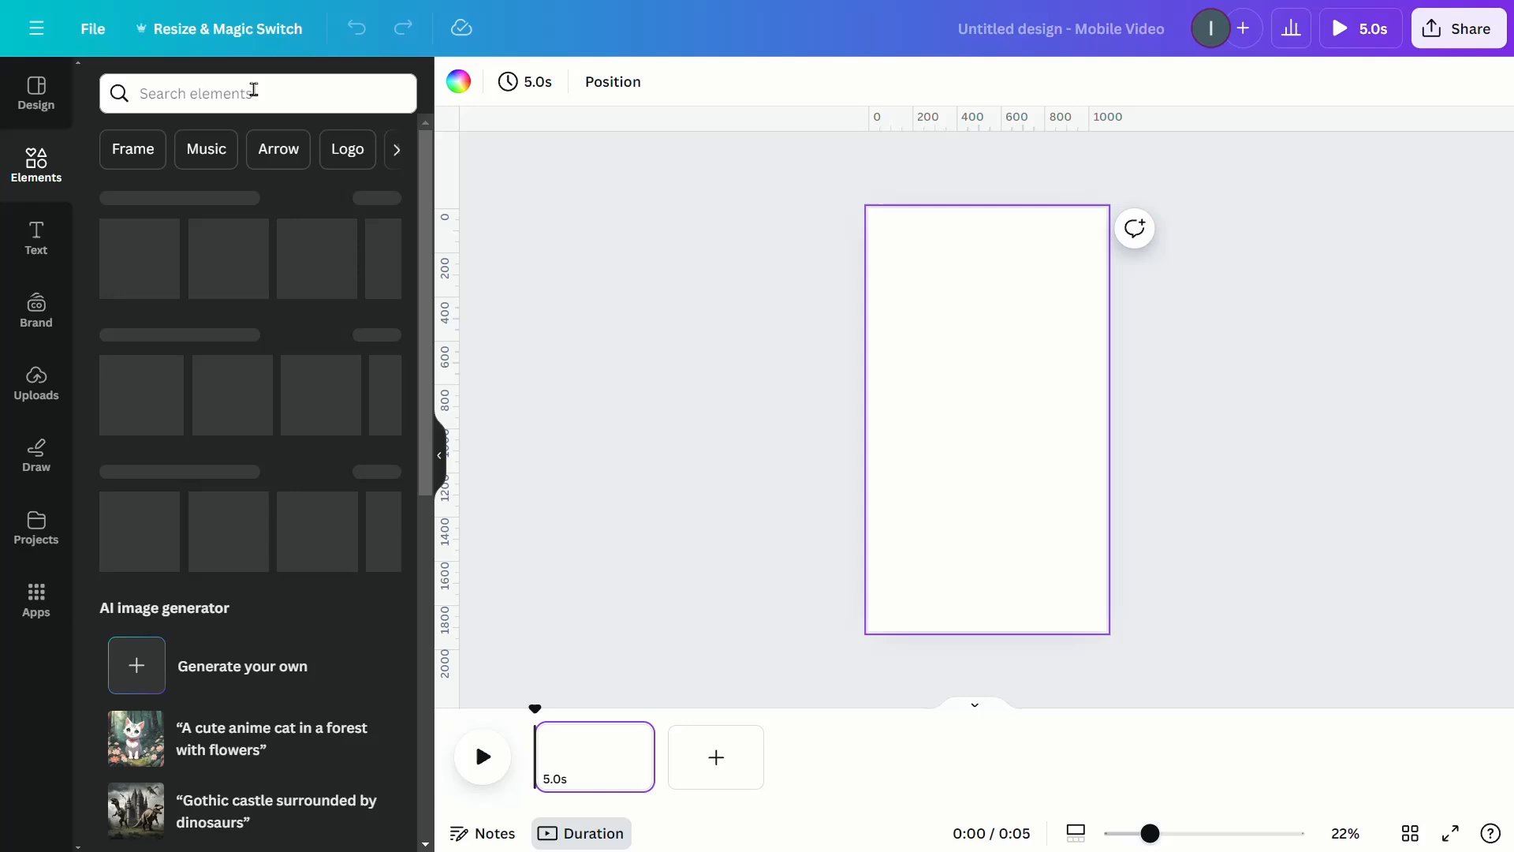
# Find 'food bowl' photos in Elements and place an egg-topped salad bowl on page 1.
pyautogui.write('food bowl')
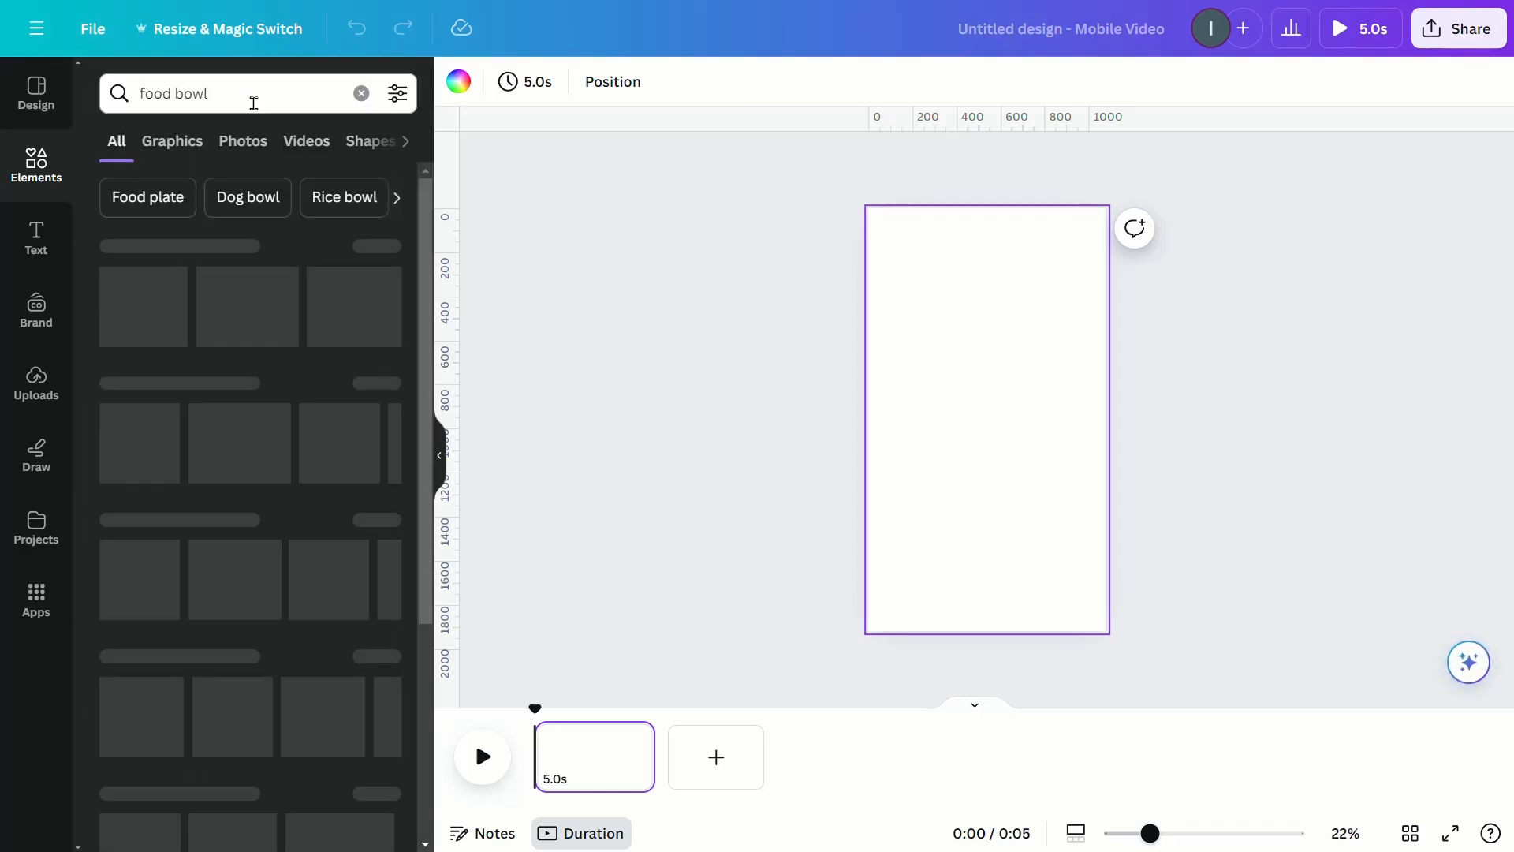
pyautogui.click(243, 140)
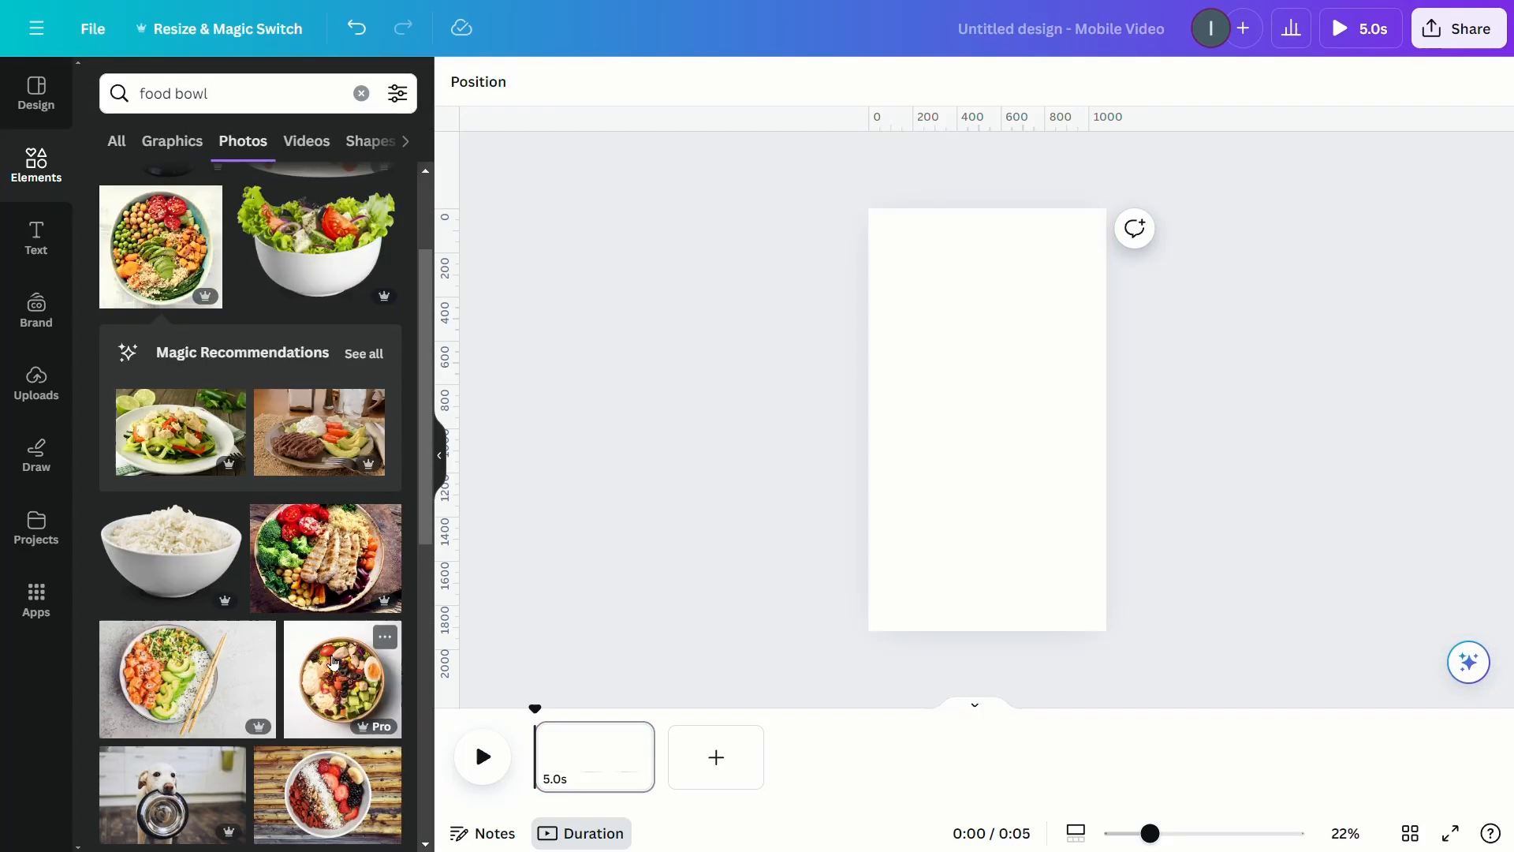
pyautogui.click(341, 678)
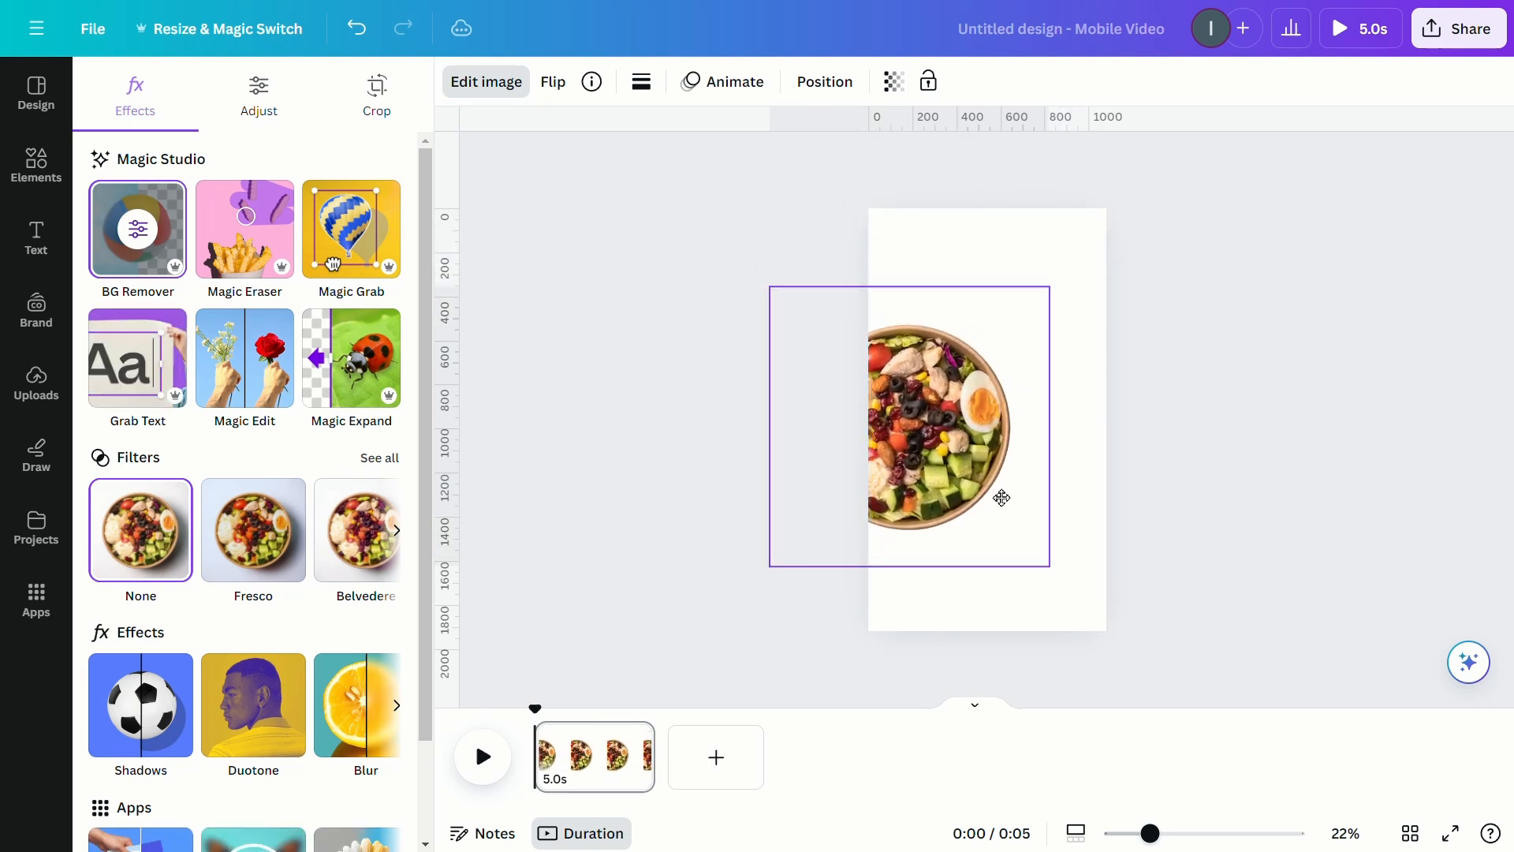
# Add a second page holding another bowl photo, then a third empty page.
pyautogui.click(36, 164)
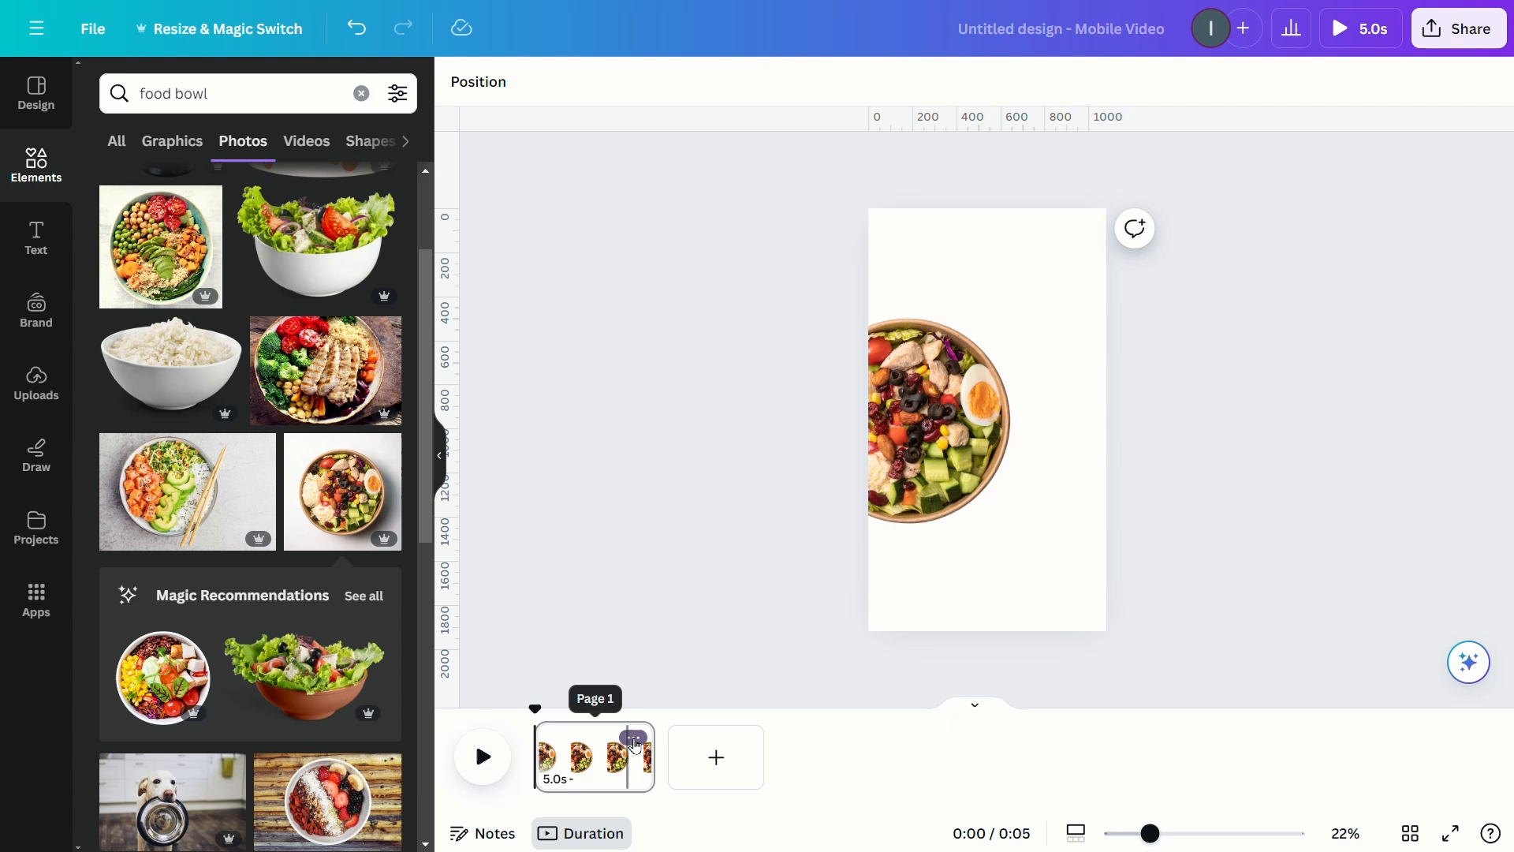
pyautogui.click(714, 756)
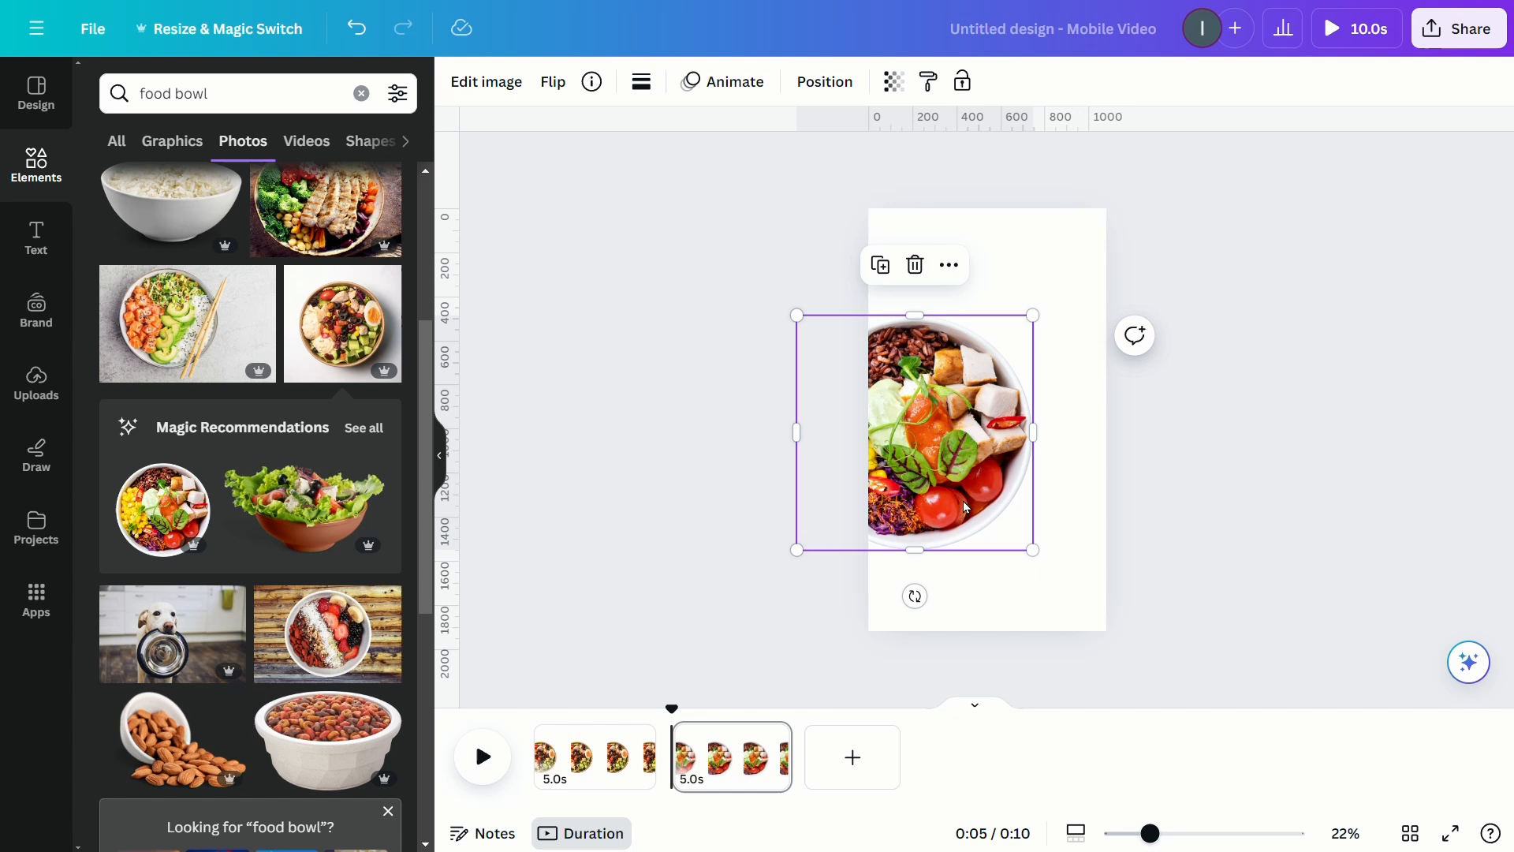
pyautogui.click(850, 757)
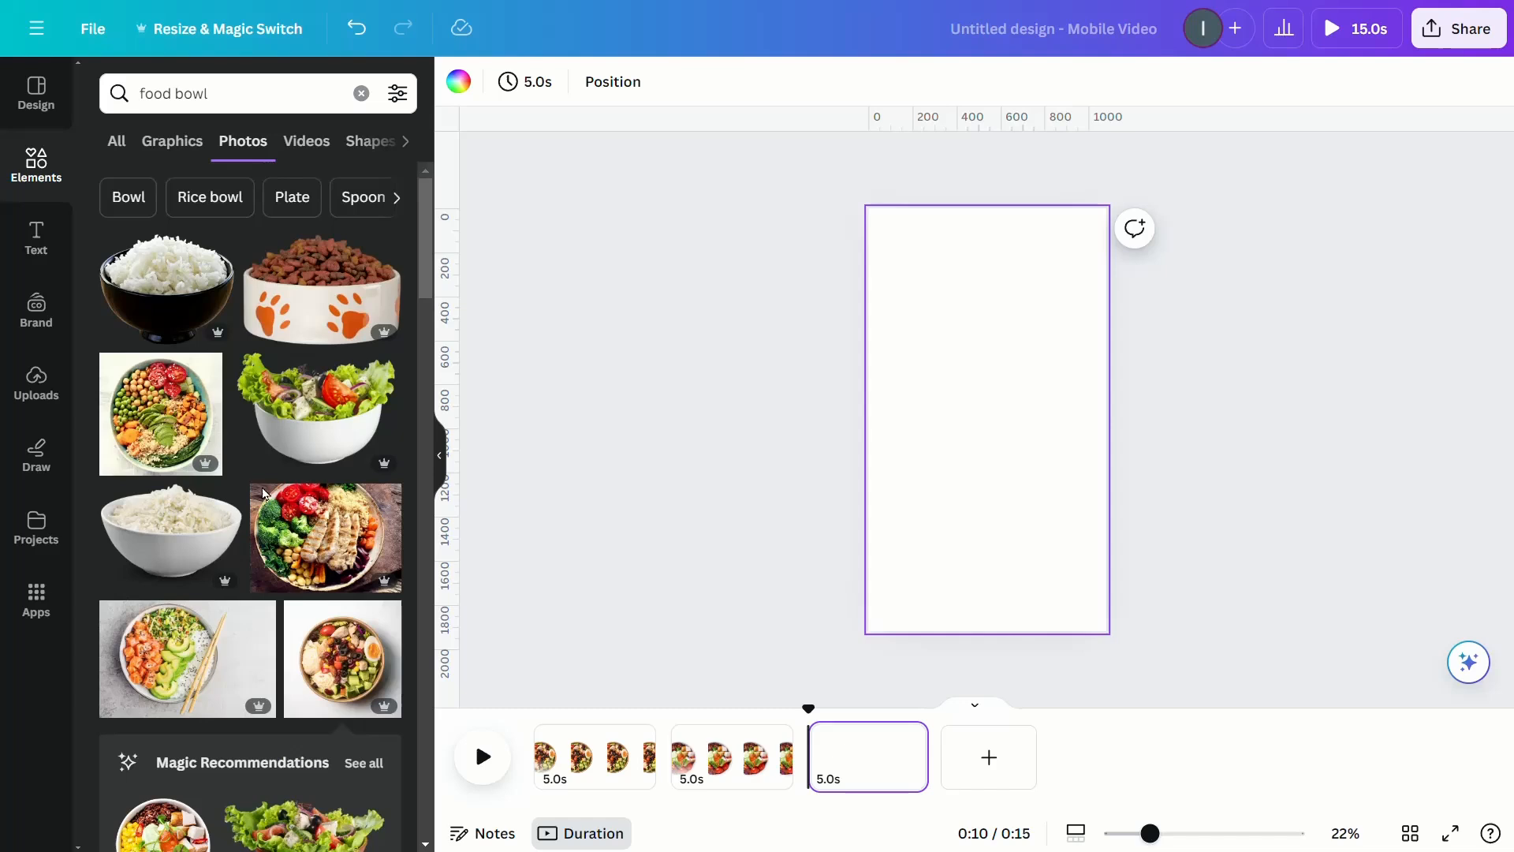
# Place the salmon and avocado bowl photo half off the left edge of page 3.
pyautogui.click(186, 660)
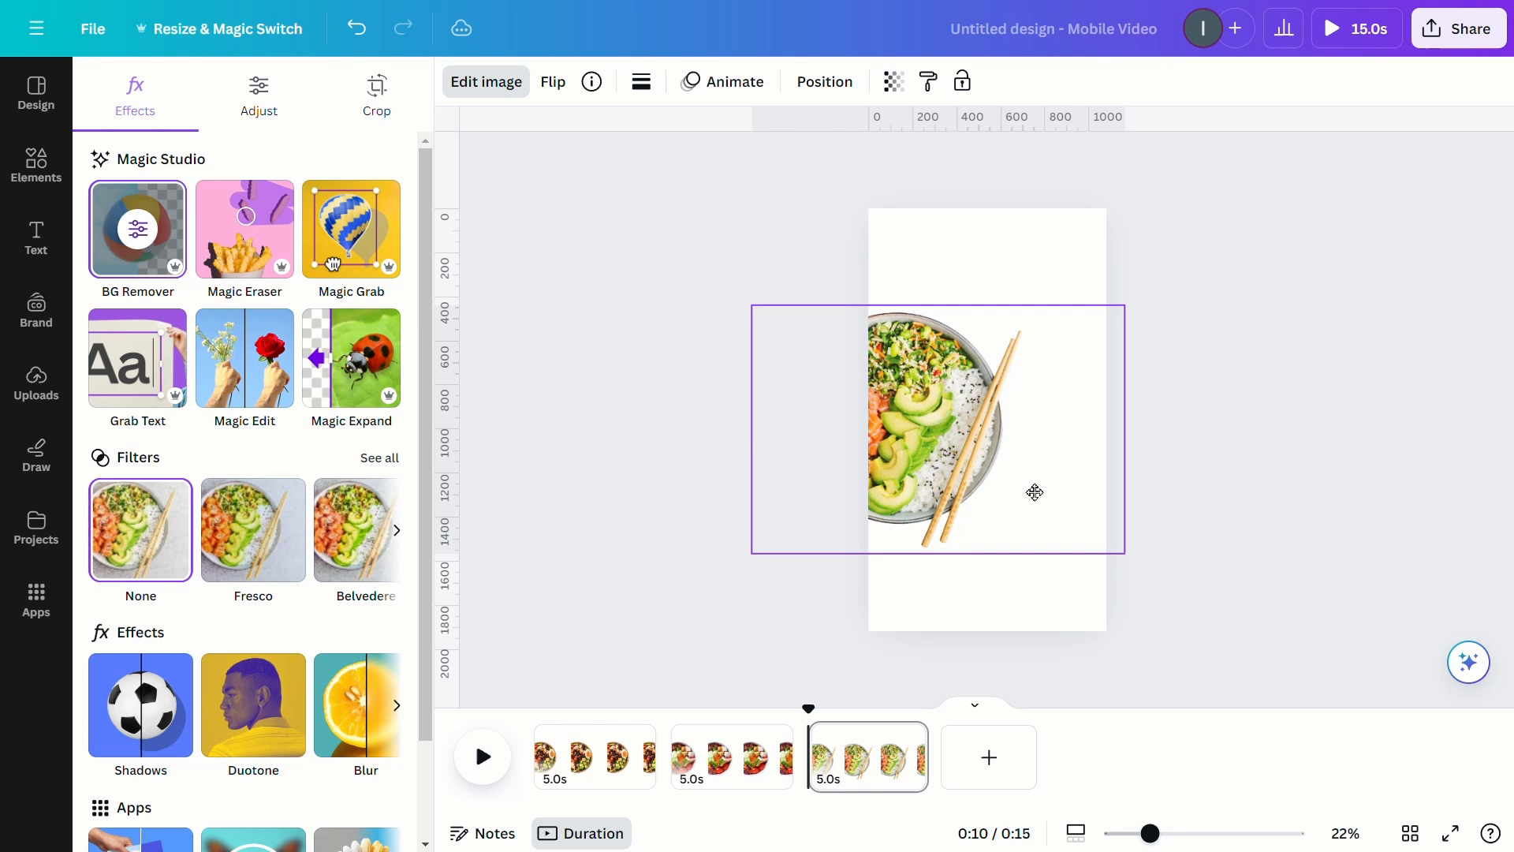
pyautogui.click(37, 165)
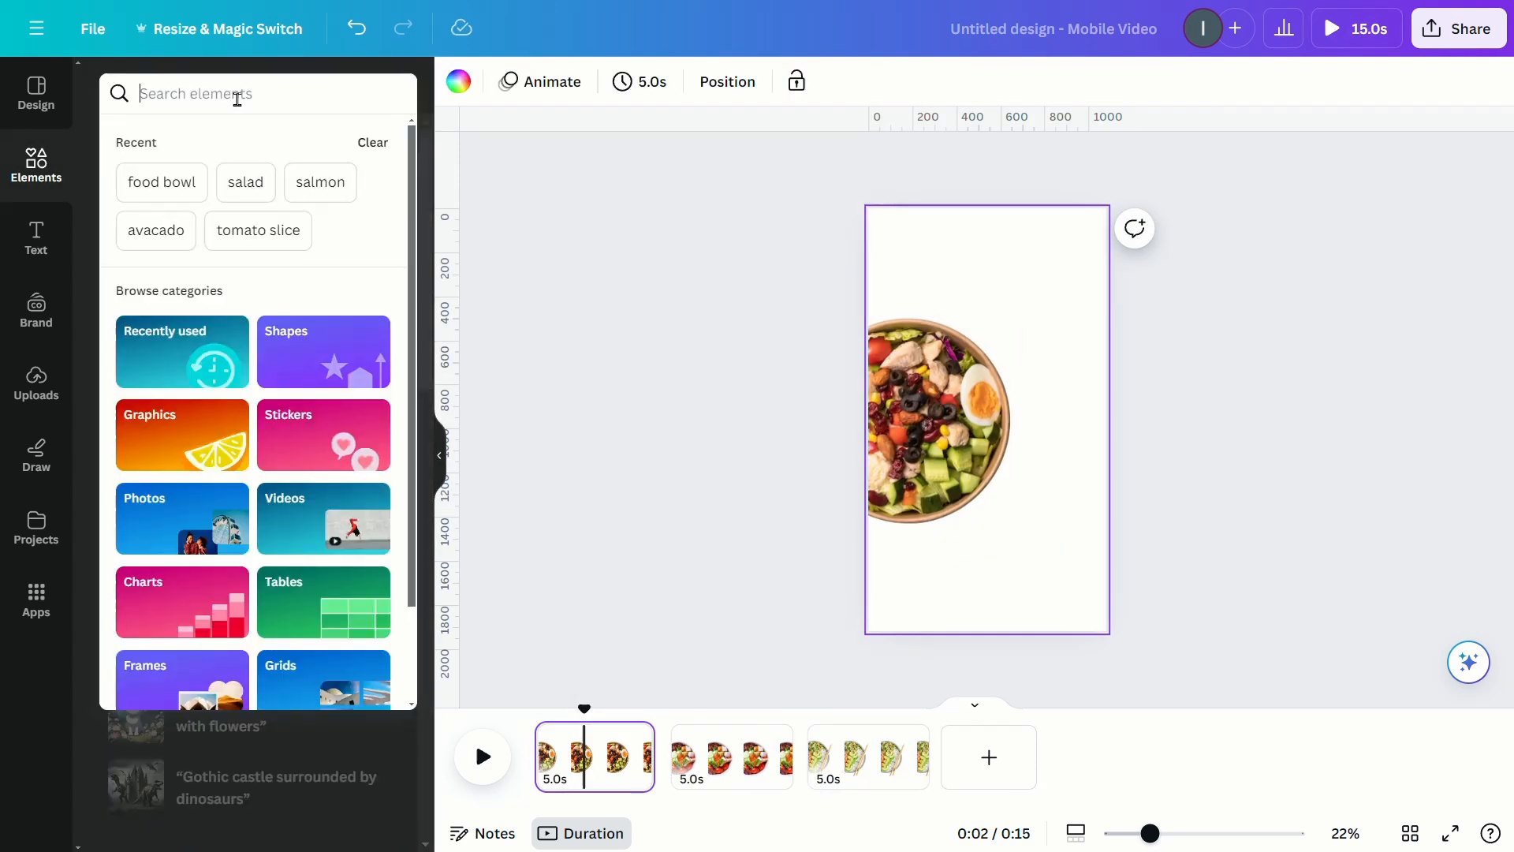
# Find 'egg' photos and lay a small halved boiled egg photo over the bowl on page 1.
pyautogui.write('egg')
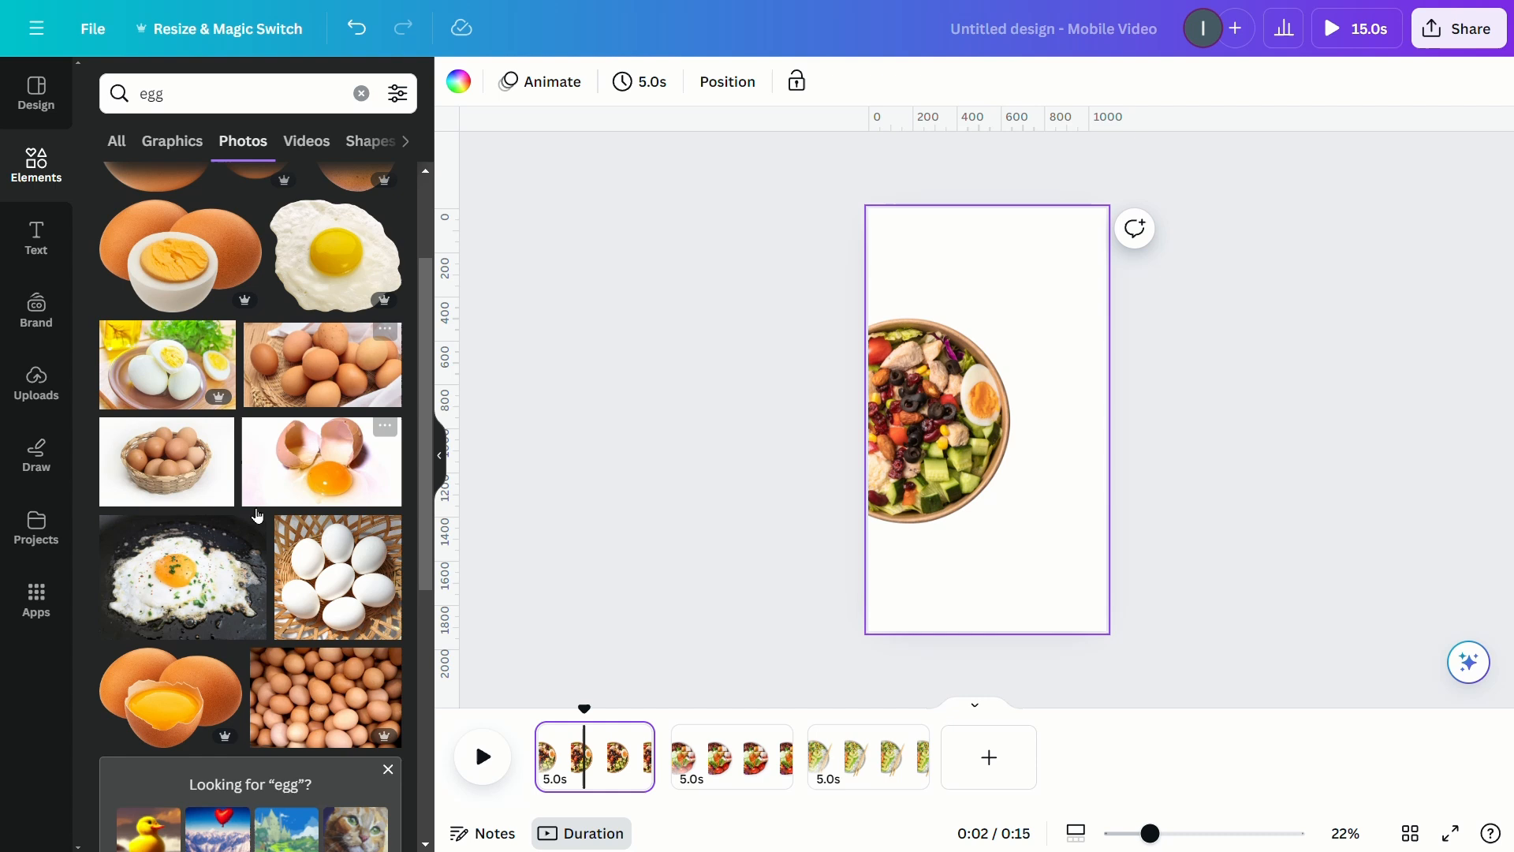
pyautogui.scroll(-3)
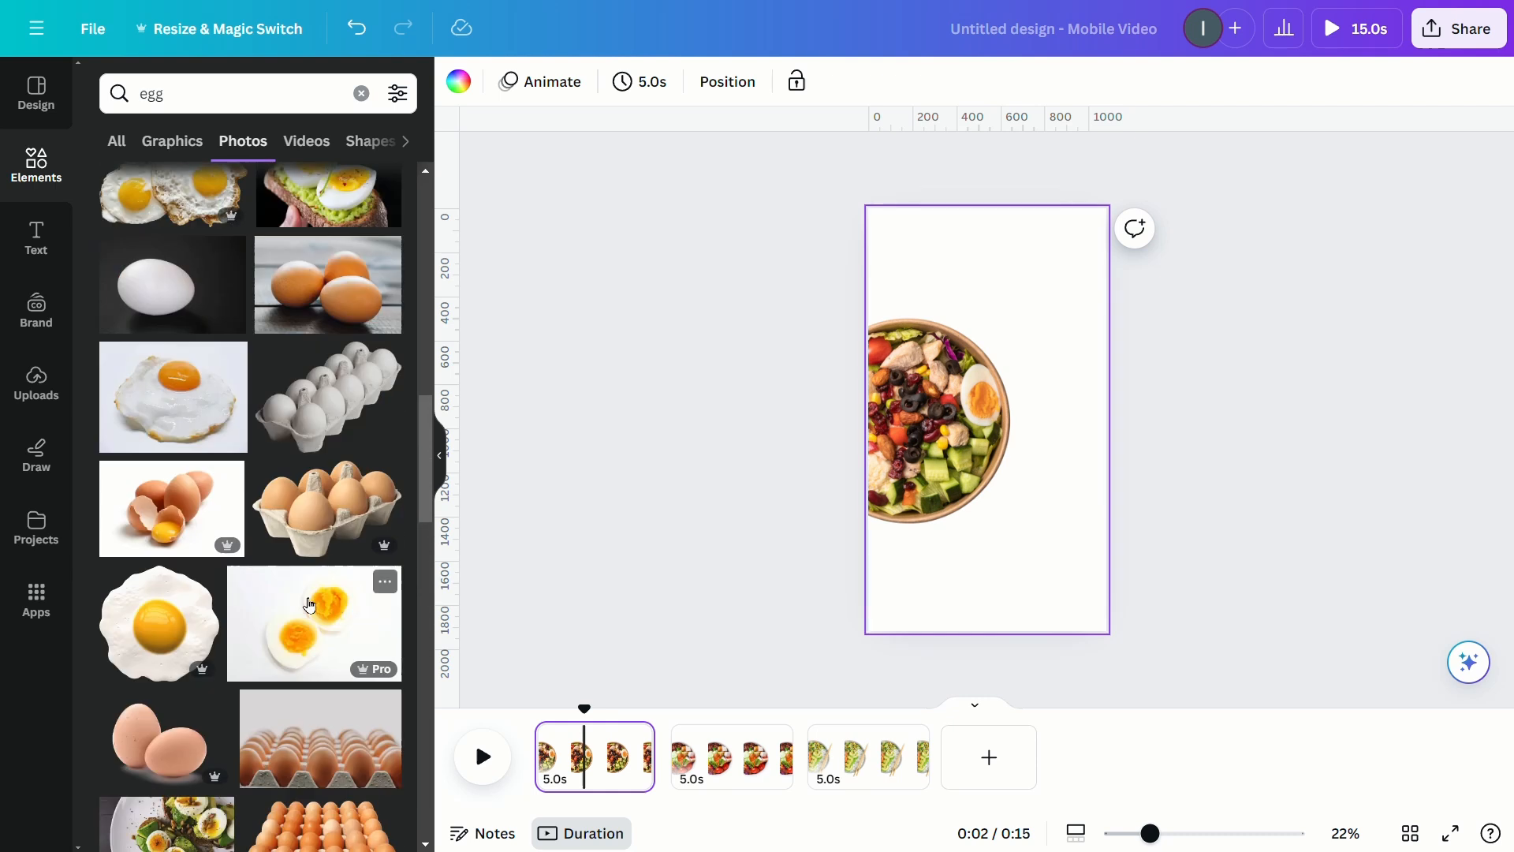
pyautogui.click(314, 623)
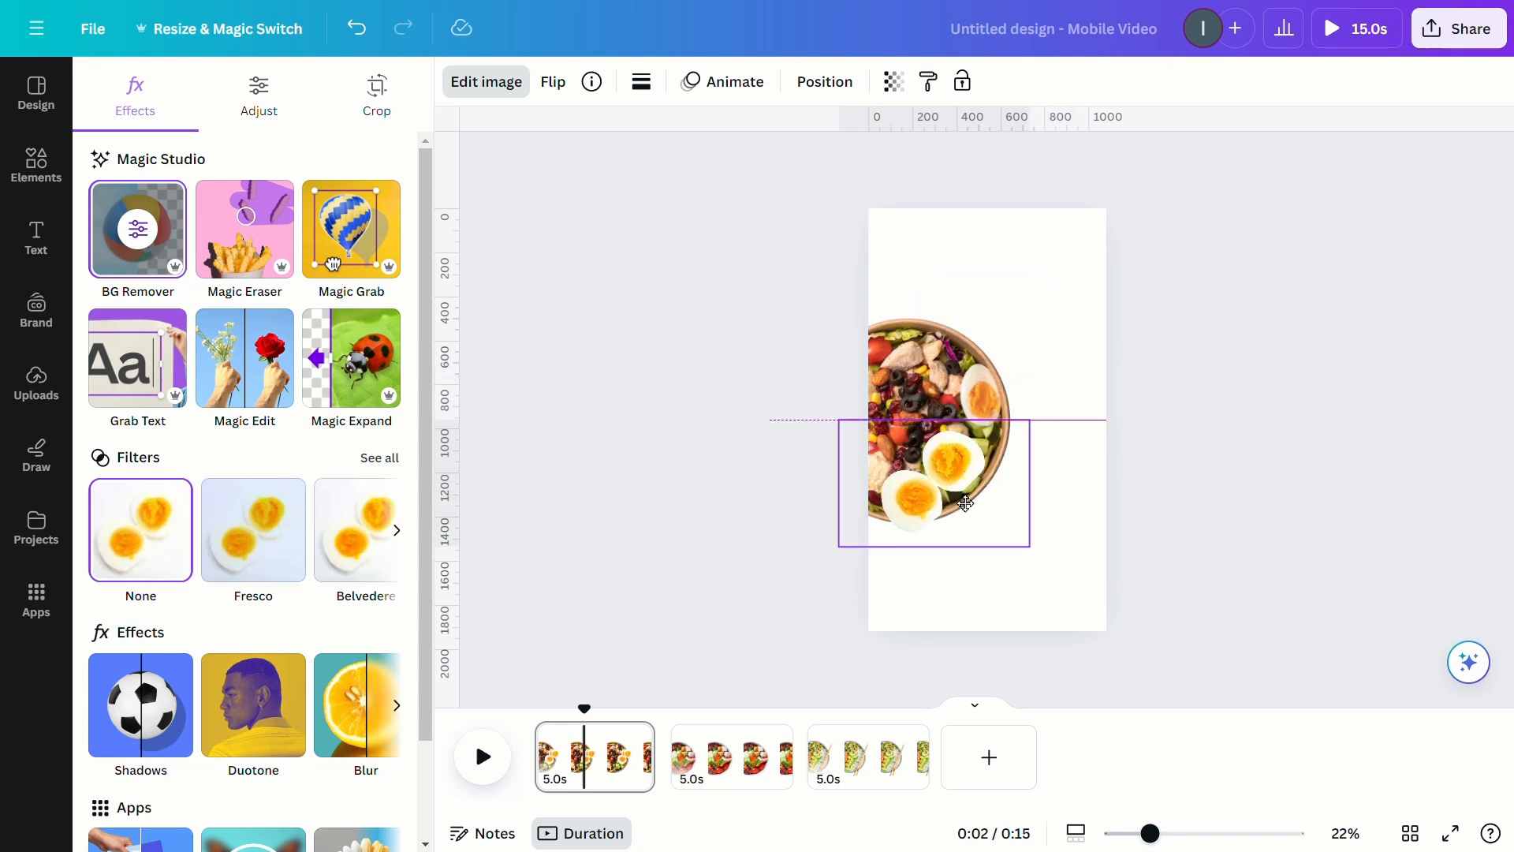
pyautogui.click(965, 502)
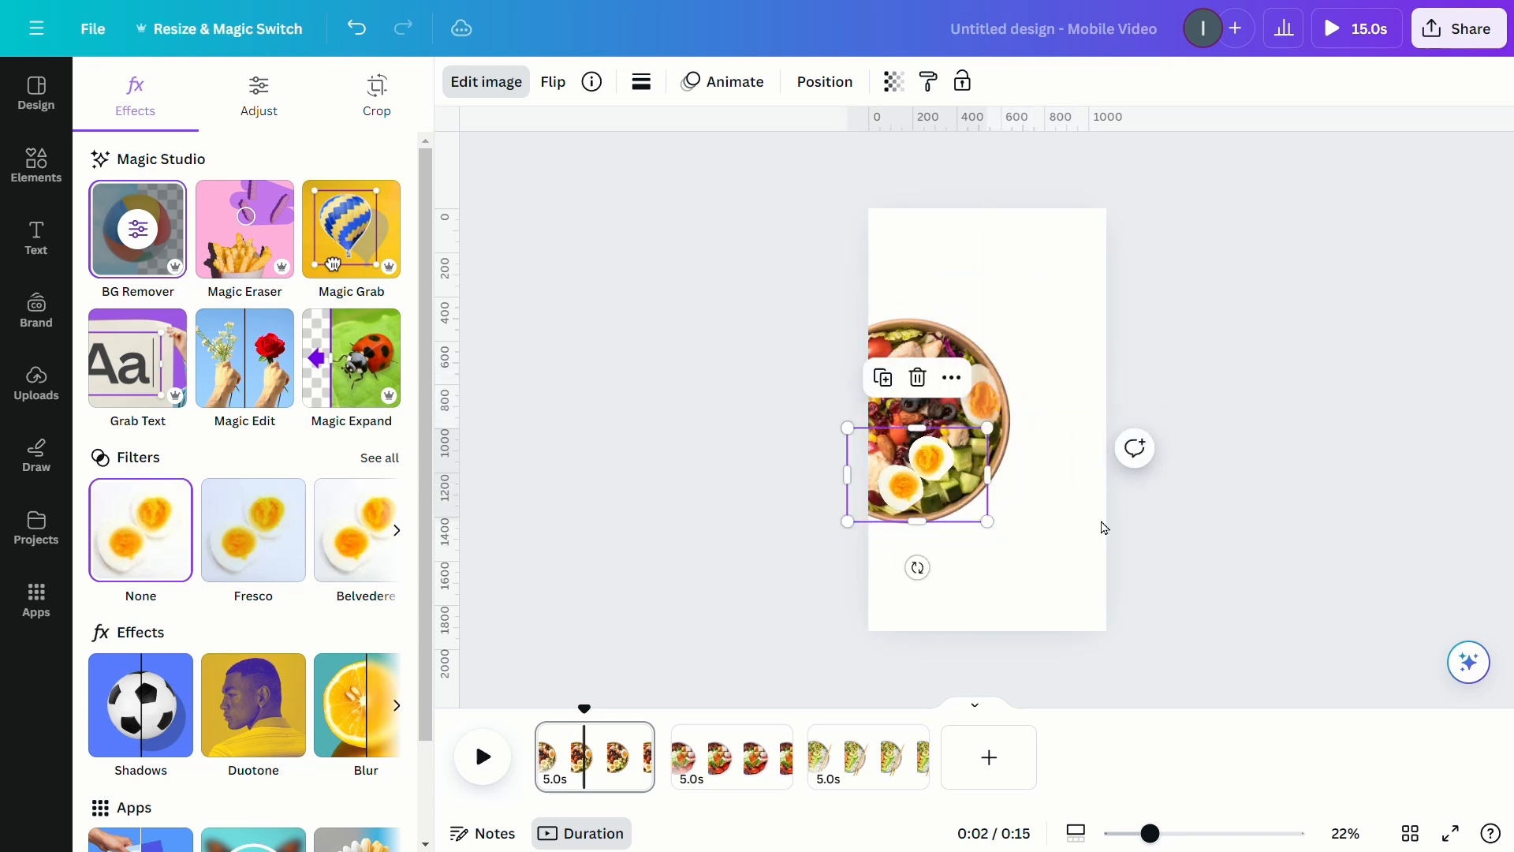
pyautogui.click(37, 165)
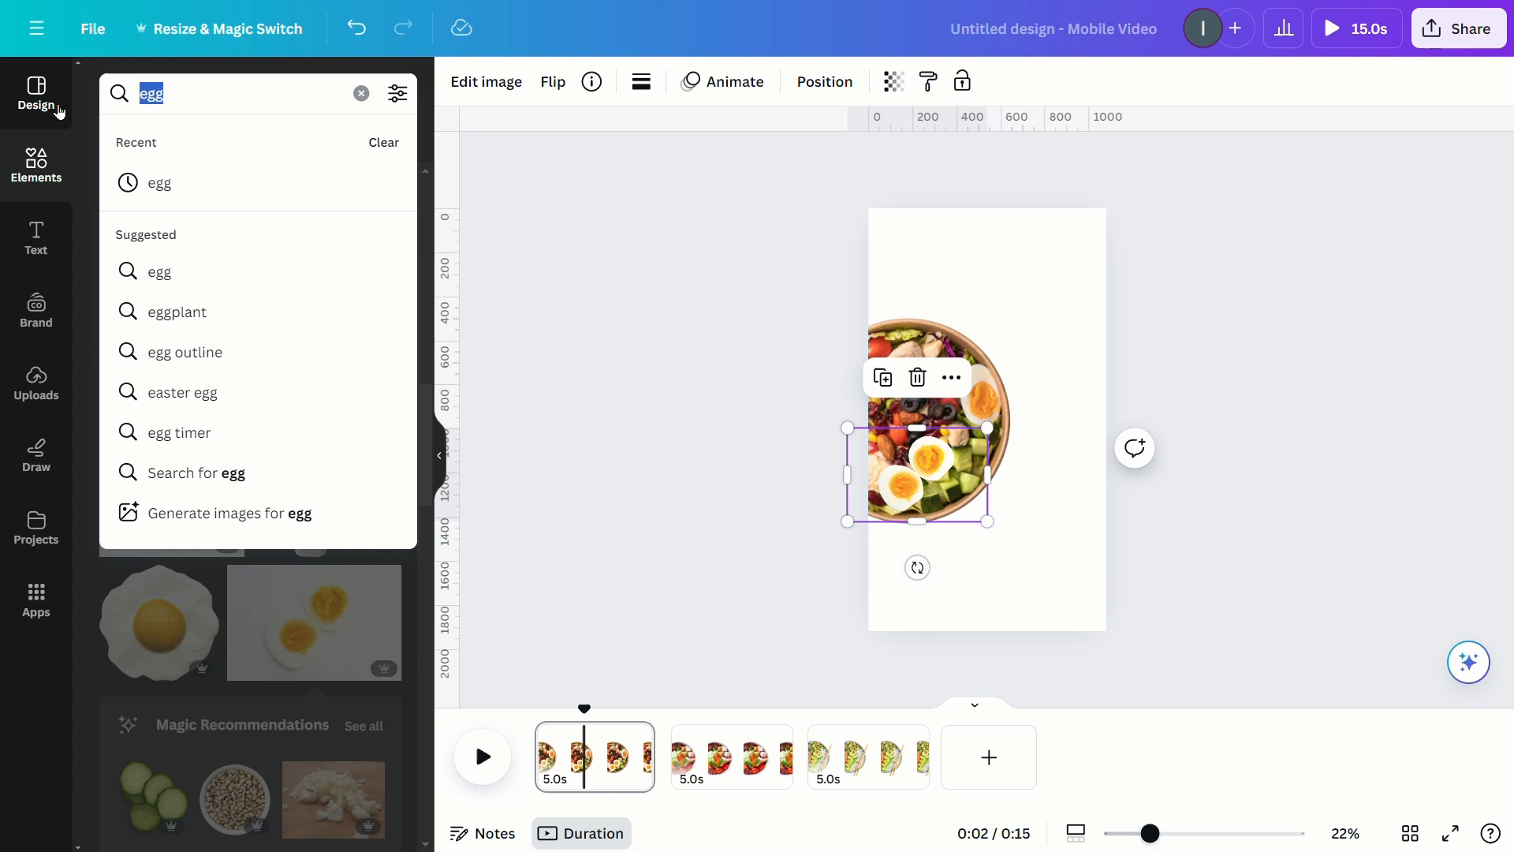
# Add cucumber, chicken and tomato slice photos overlapping the bowl on page 1.
pyautogui.write('cucumber')
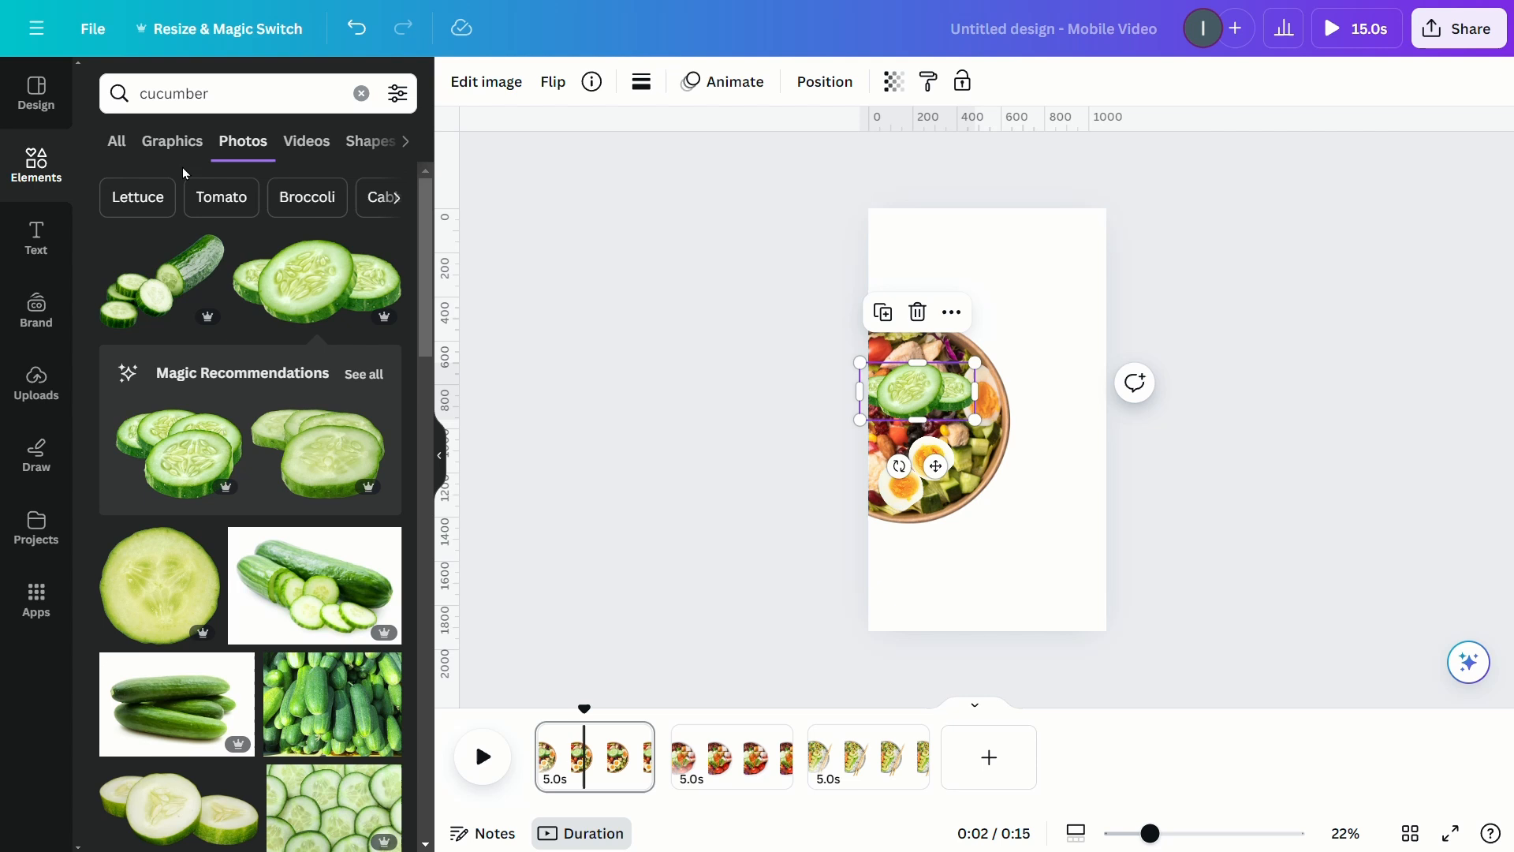
pyautogui.write('chicken')
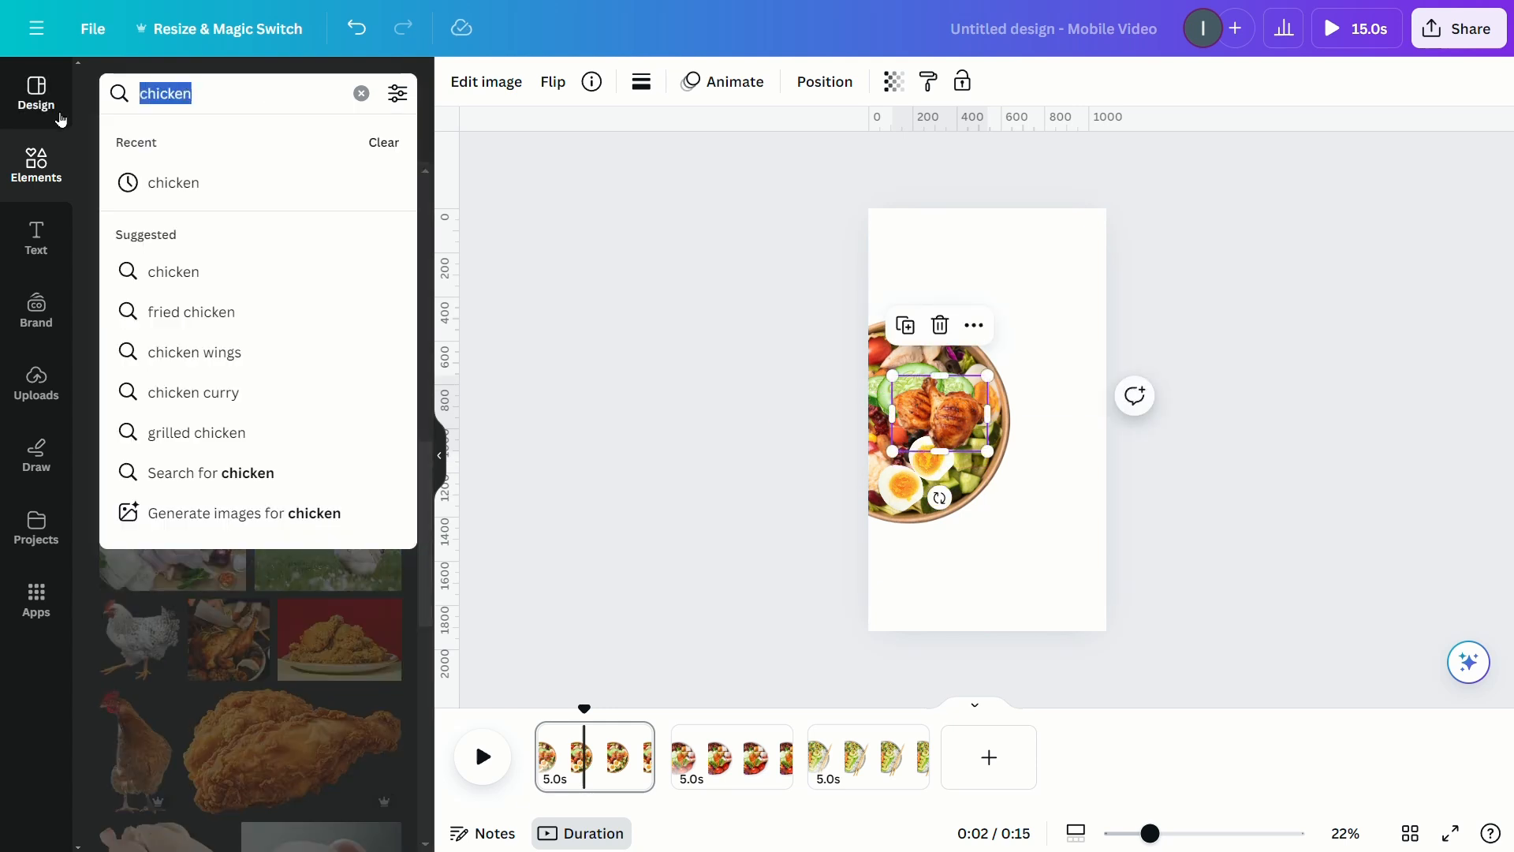
pyautogui.write('tomato slice')
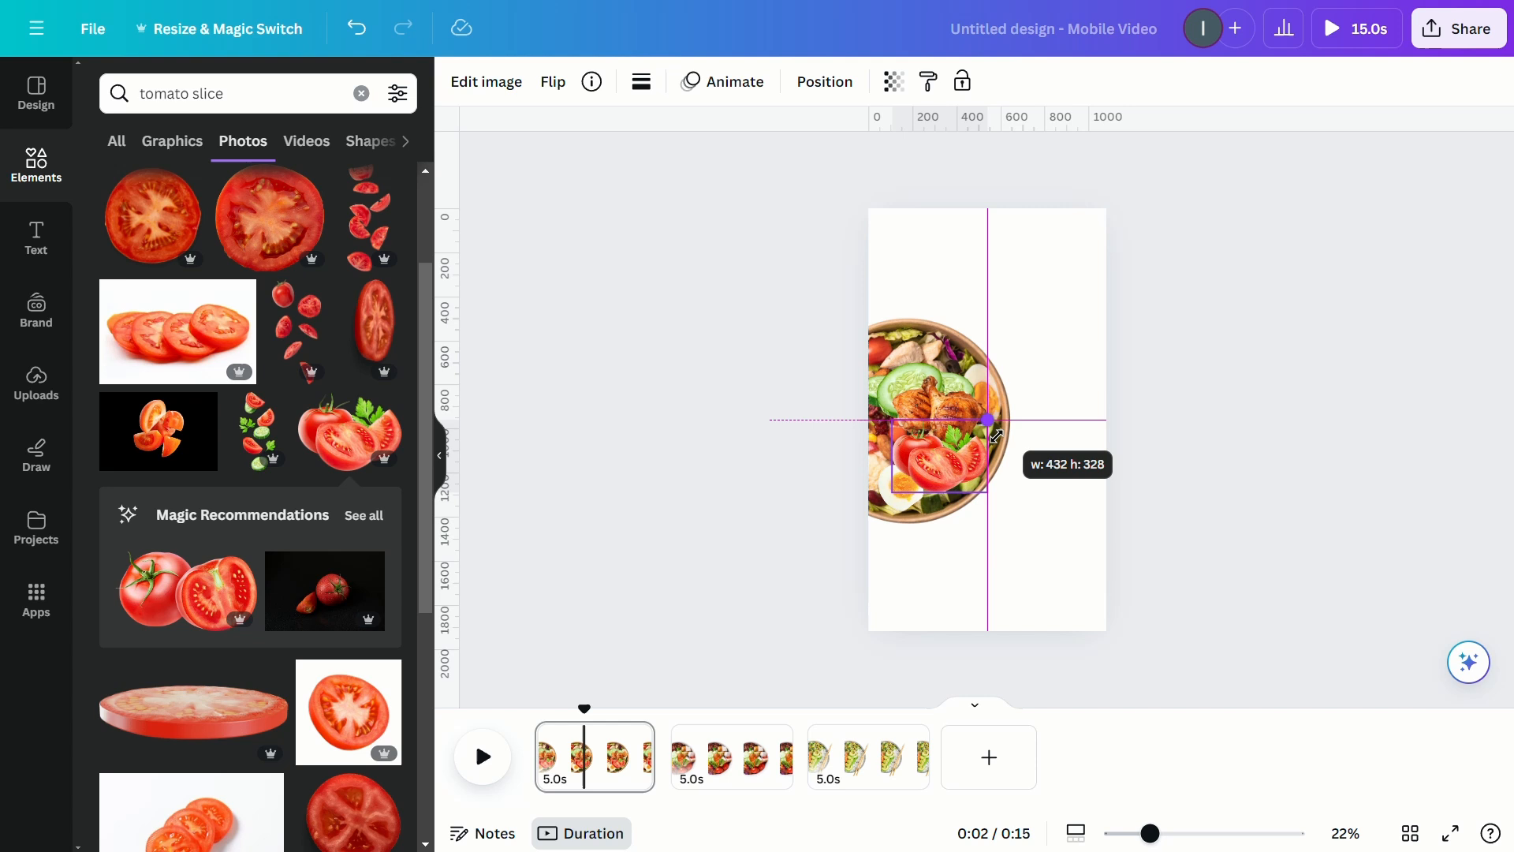
# Search the element library for spinach photos via the 'spin' suggestion.
pyautogui.click(361, 93)
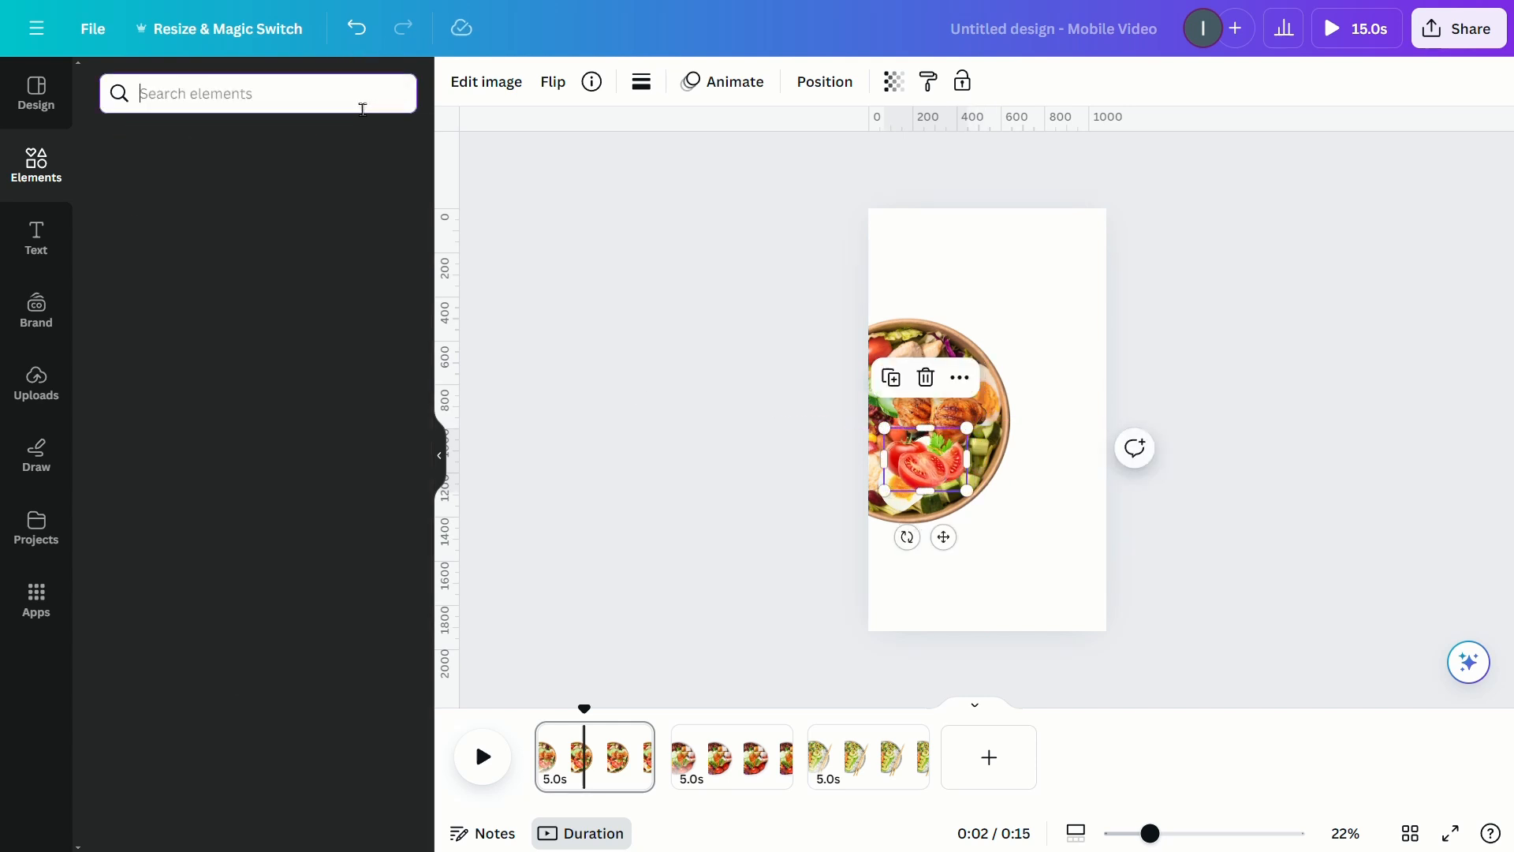
pyautogui.write('spin')
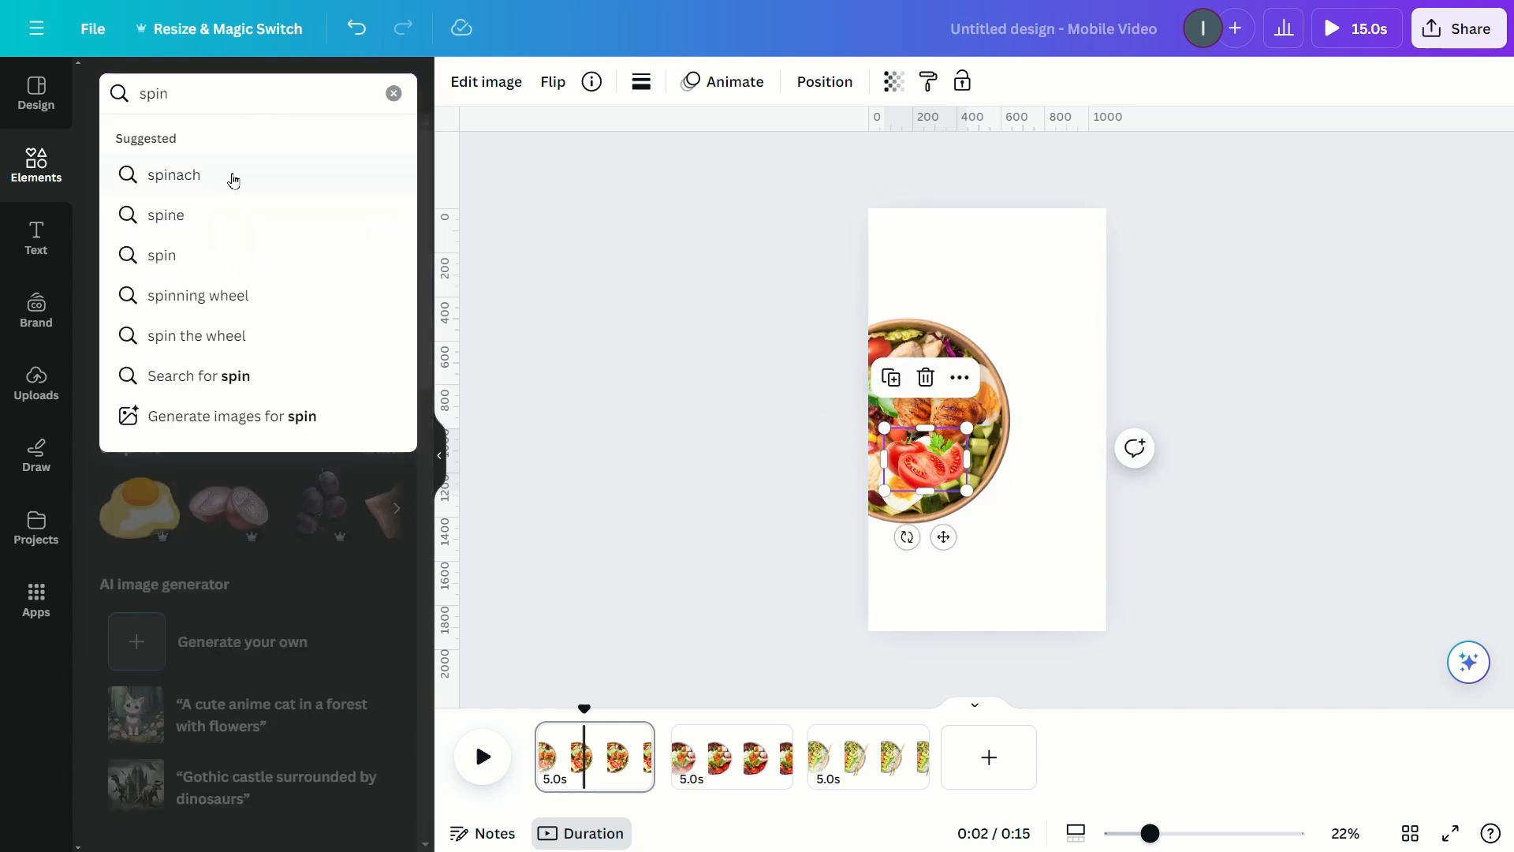
pyautogui.click(172, 175)
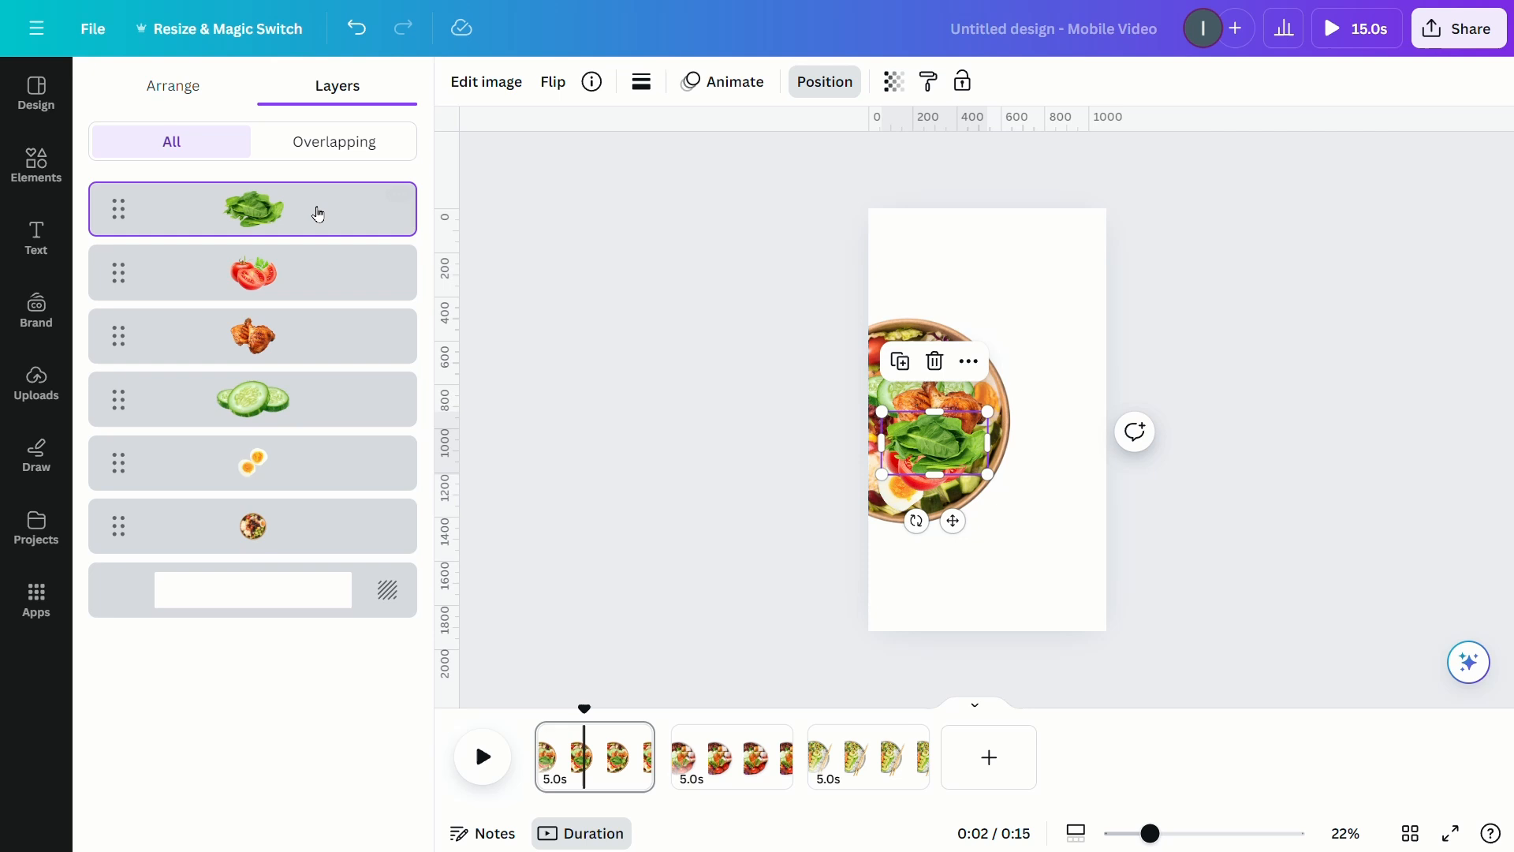
# Add the spinach photo and duplicate the page with ingredients spread around the bowl.
pyautogui.click(633, 738)
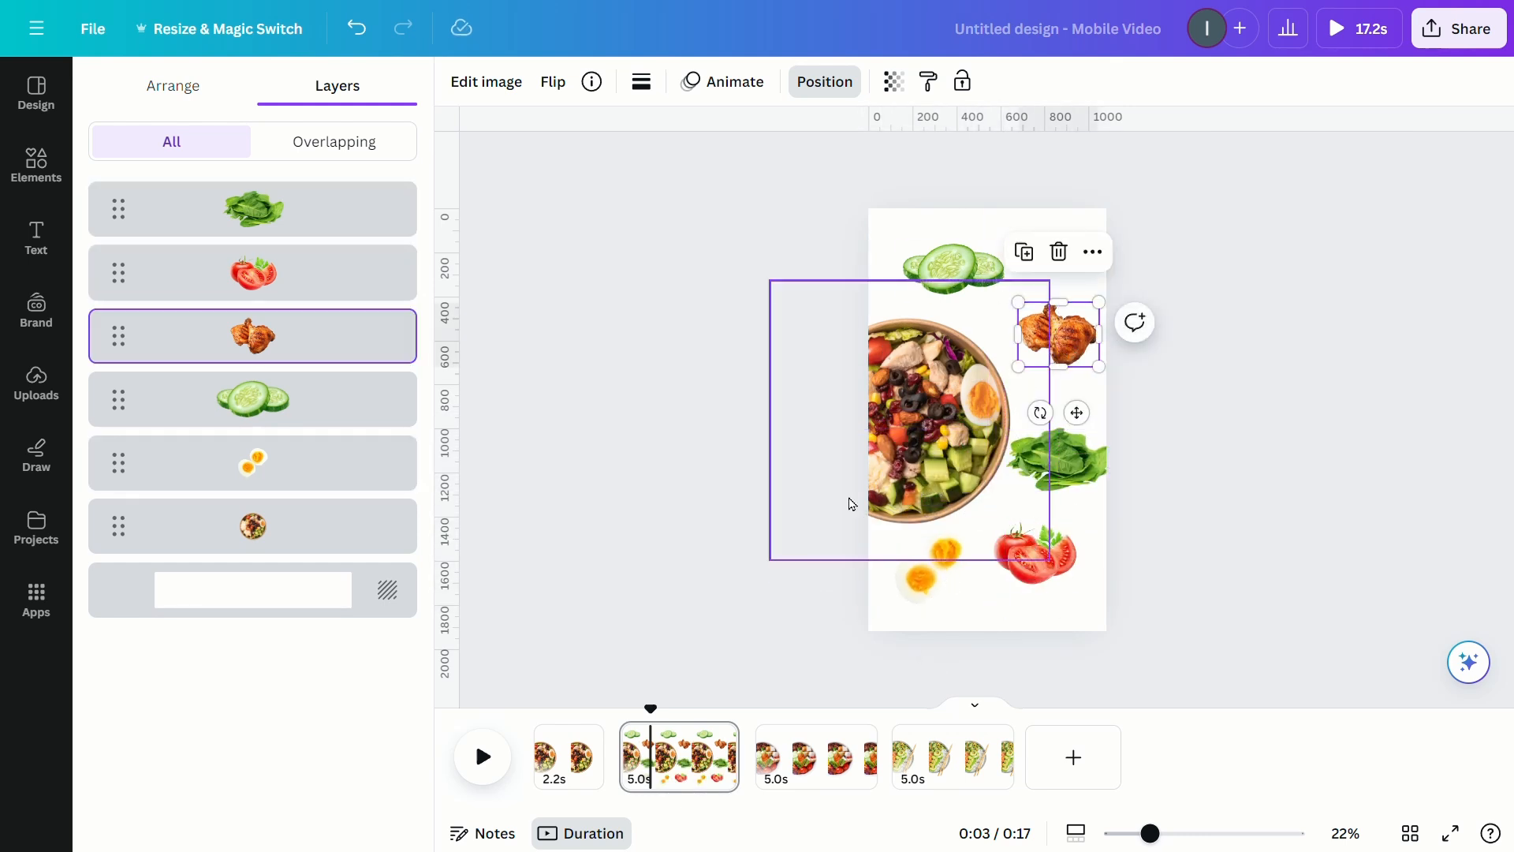
pyautogui.click(568, 755)
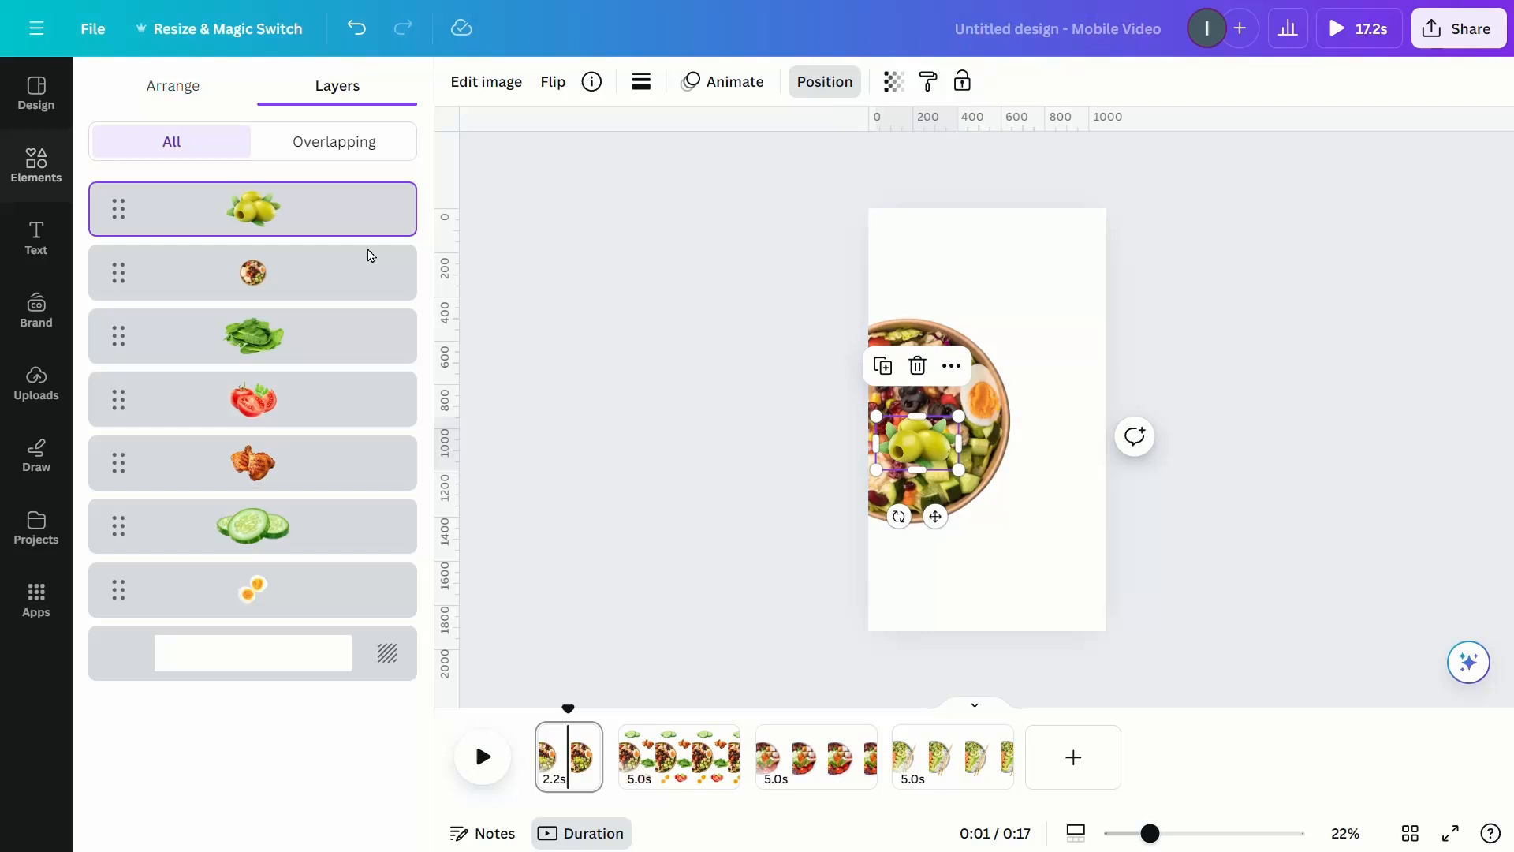
# Layer the bowl in front of the olives on page 1 and move them beside the bowl on page 2.
pyautogui.moveTo(252, 208); pyautogui.dragTo(252, 272)
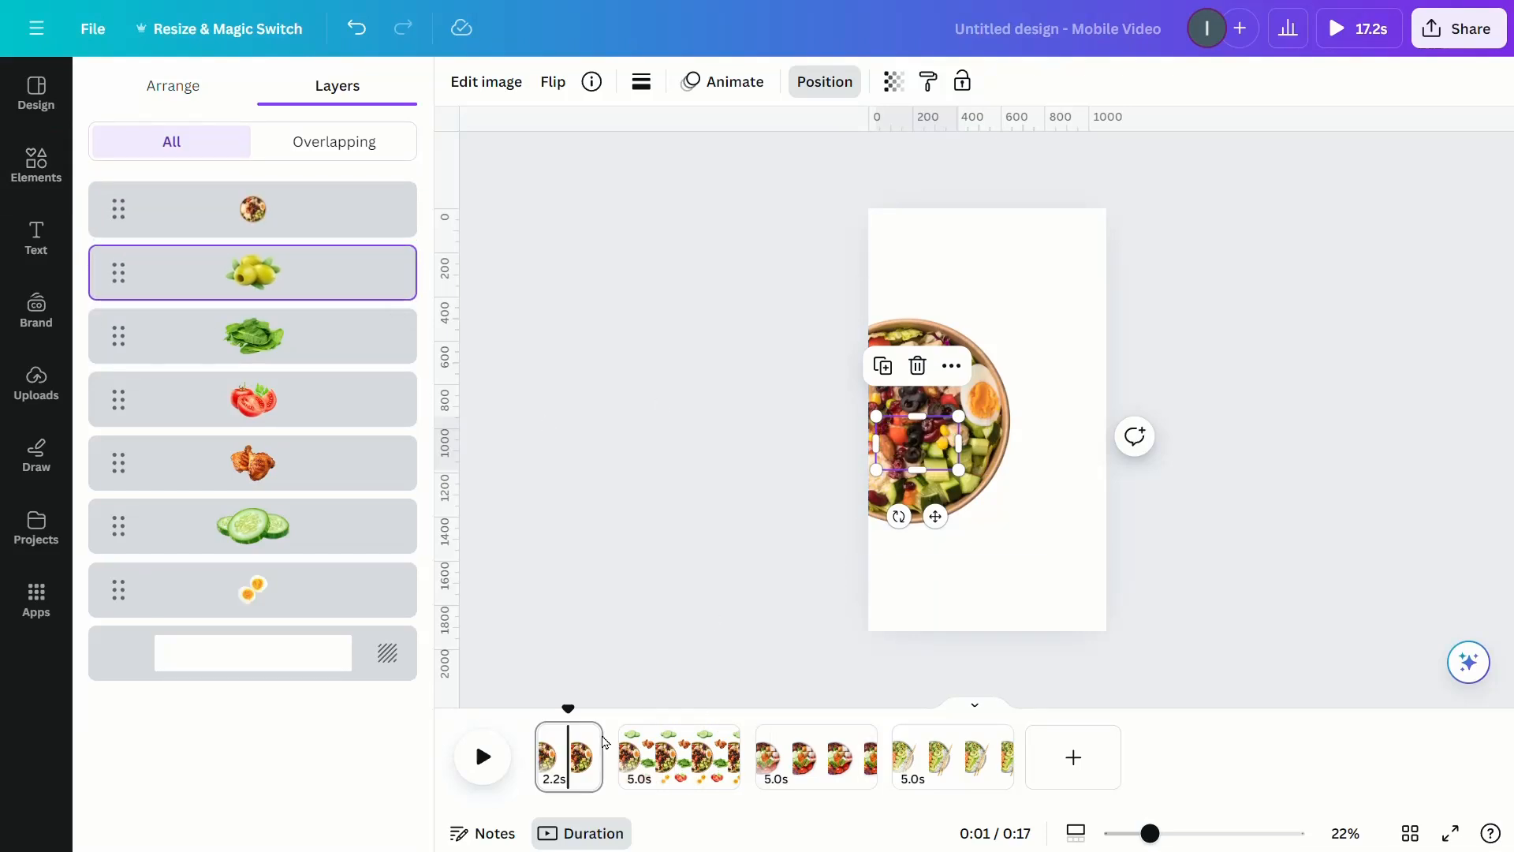
pyautogui.click(678, 755)
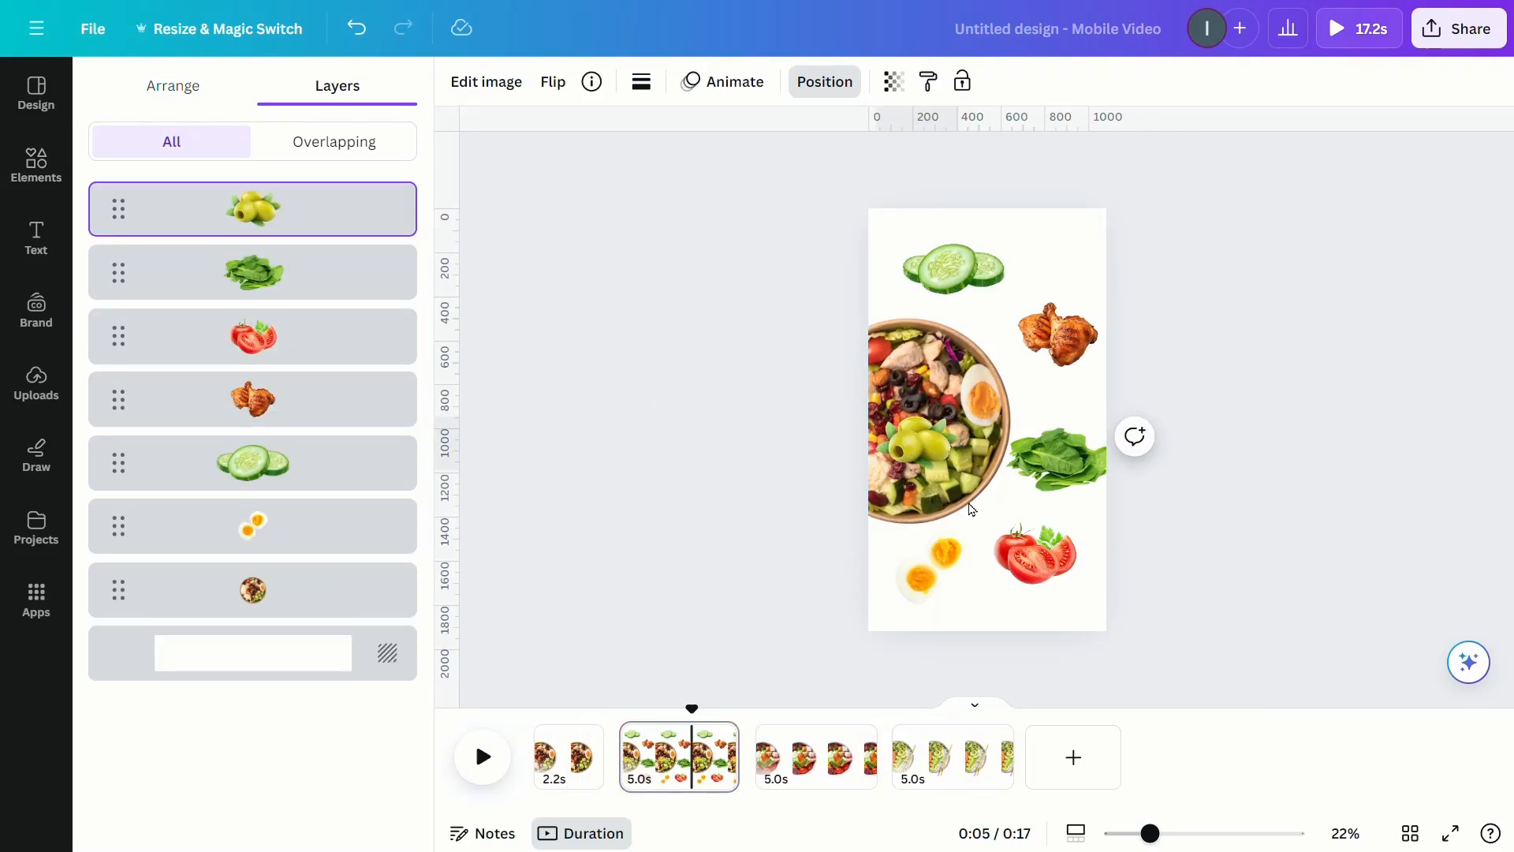
pyautogui.click(1056, 333)
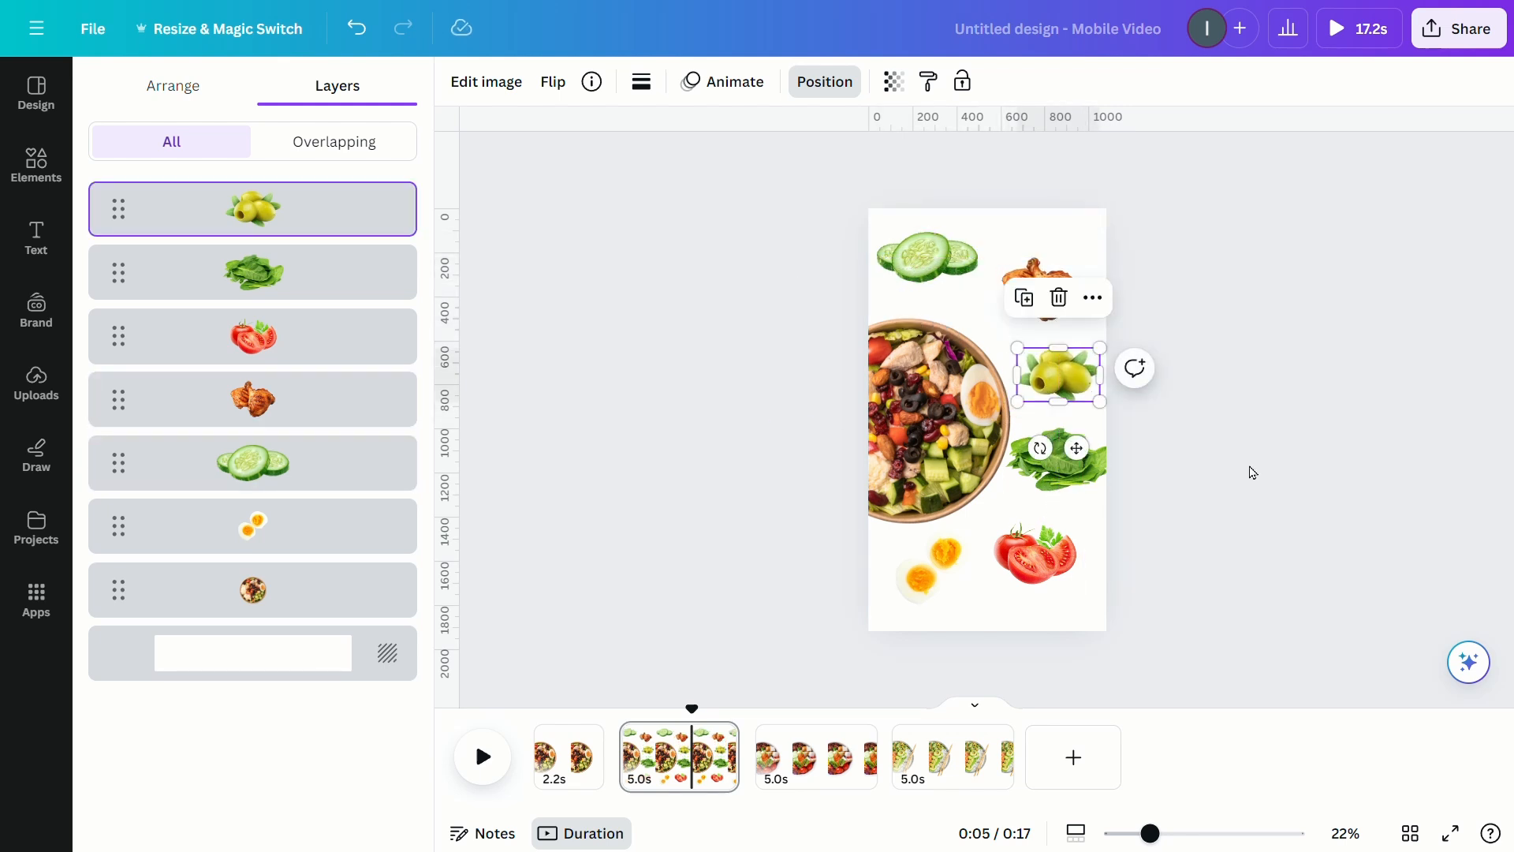
pyautogui.click(36, 164)
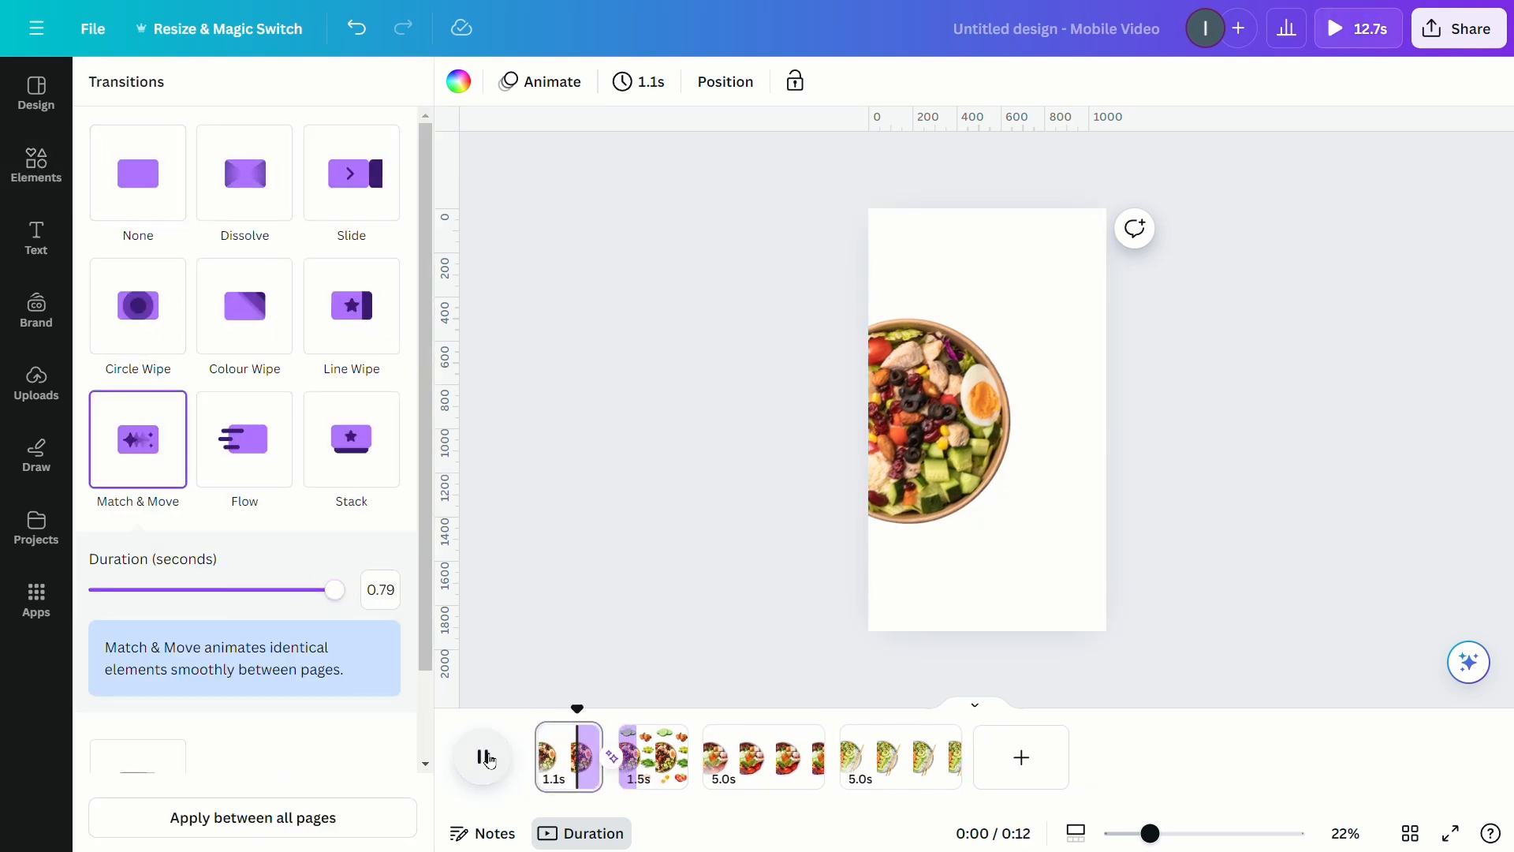
# Stop the Match & Move preview and add a bowl-alone page after the scattered-ingredients page.
pyautogui.click(36, 165)
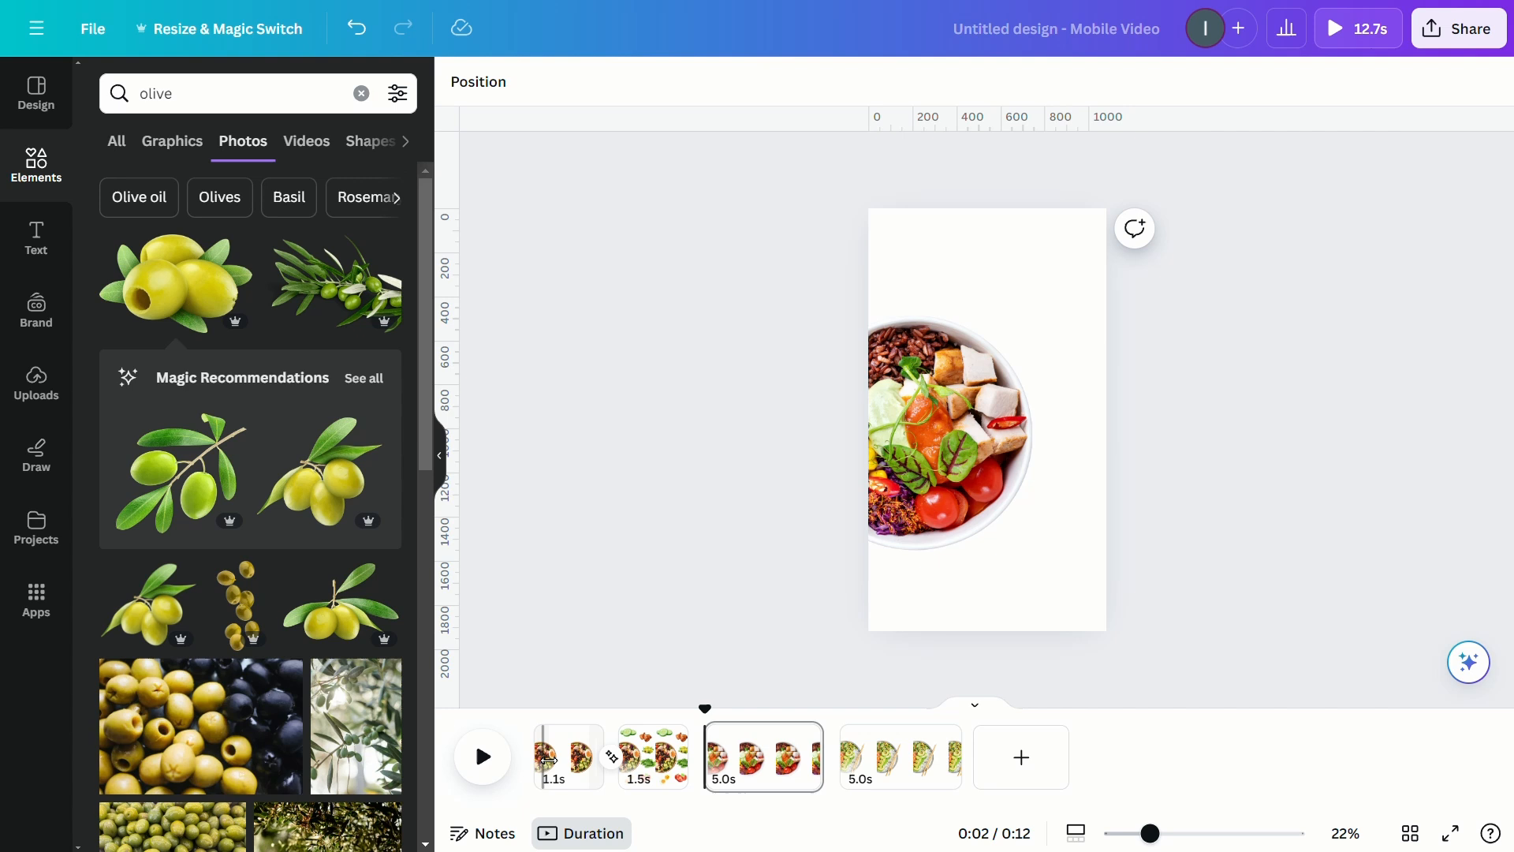
pyautogui.click(731, 755)
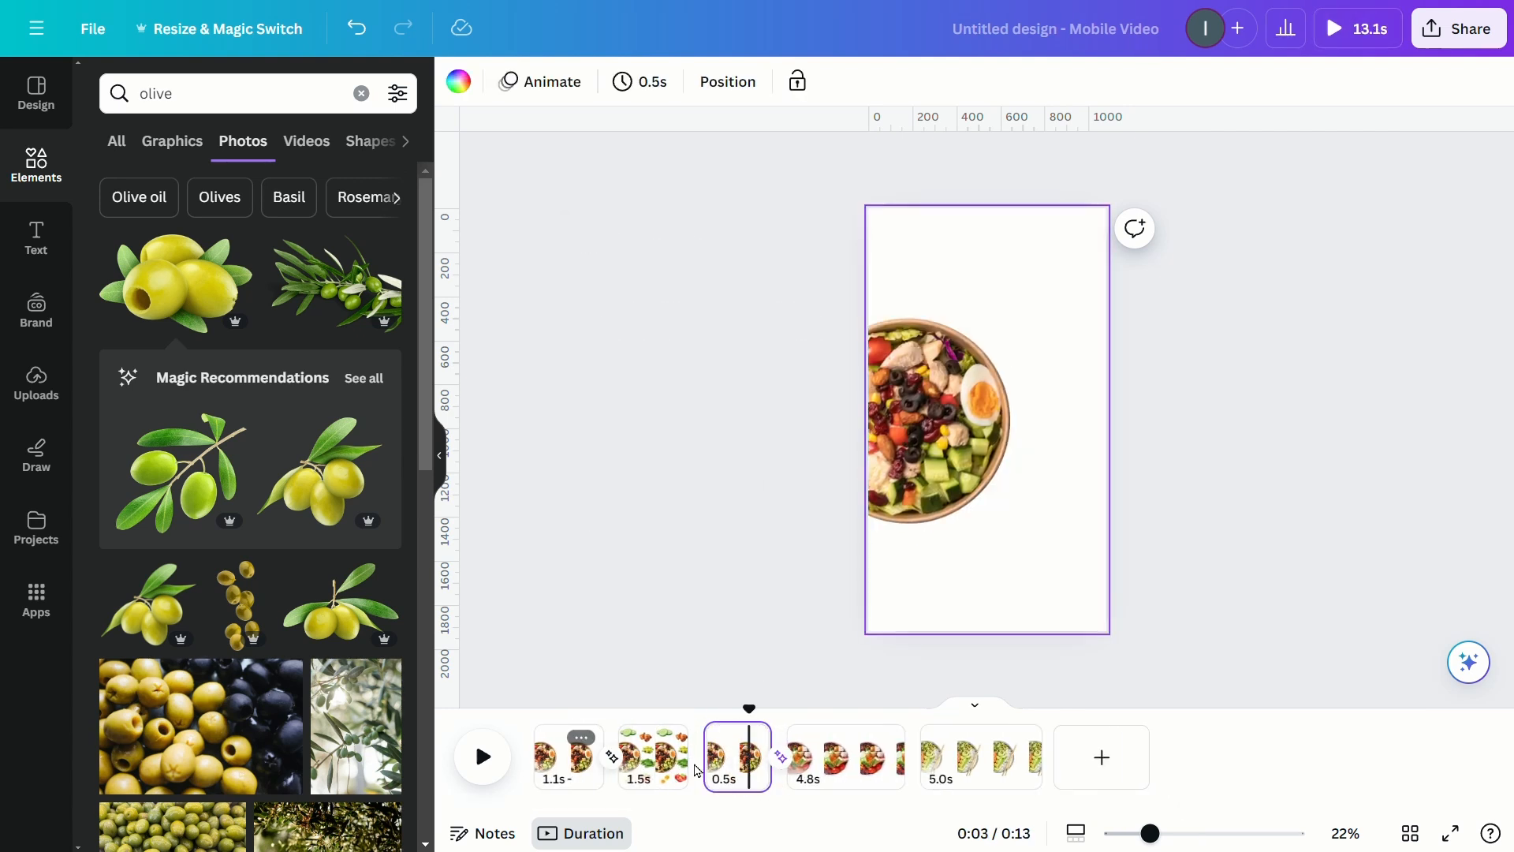
# Trim the scattered-ingredients page to 1.3 s and the bowl-alone page to 0.3 s.
pyautogui.click(652, 755)
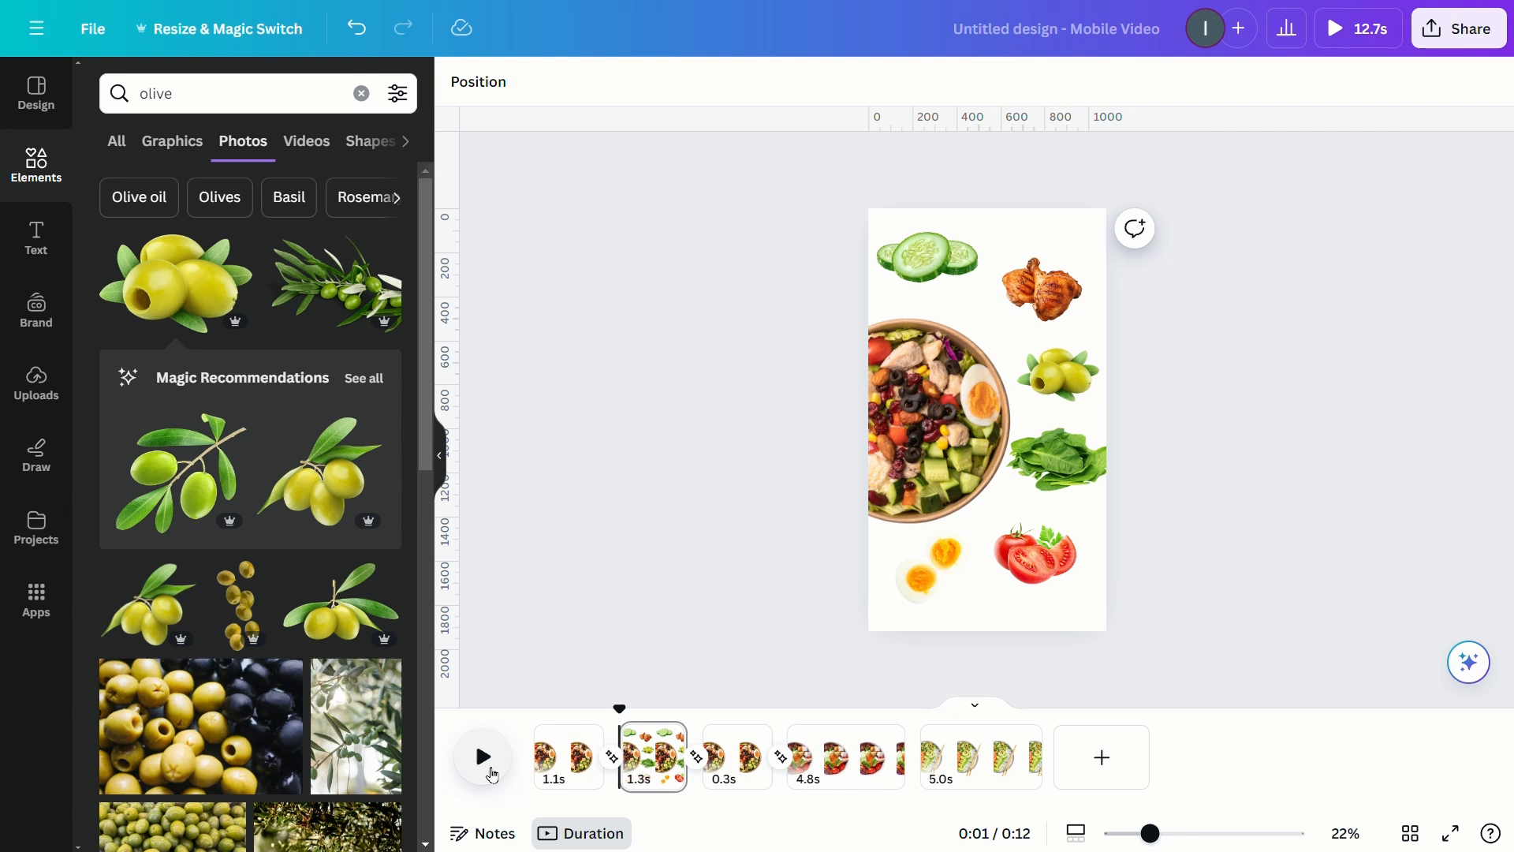
pyautogui.click(843, 755)
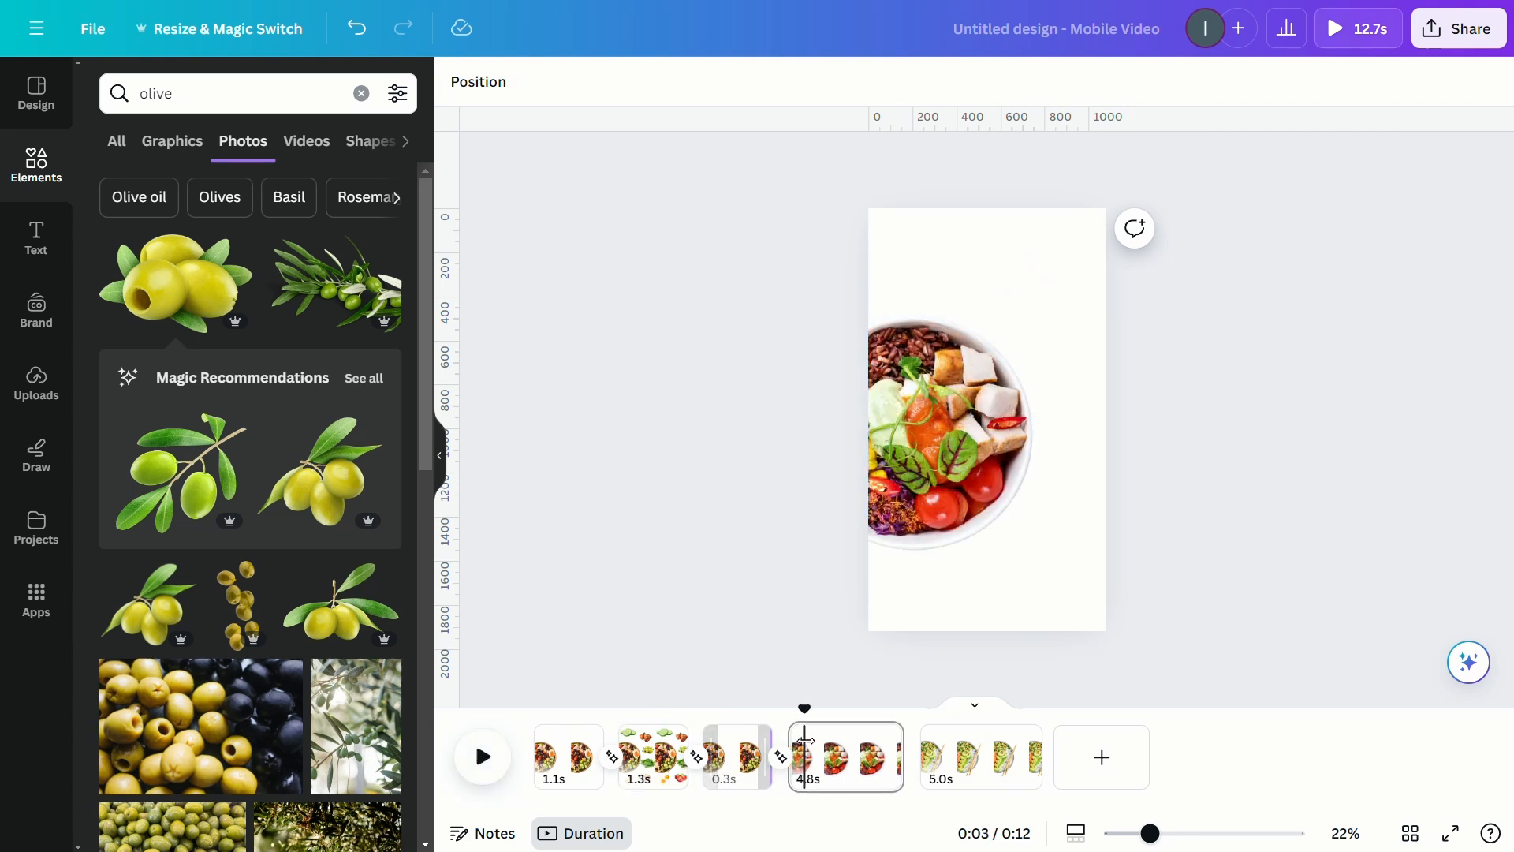
pyautogui.click(651, 756)
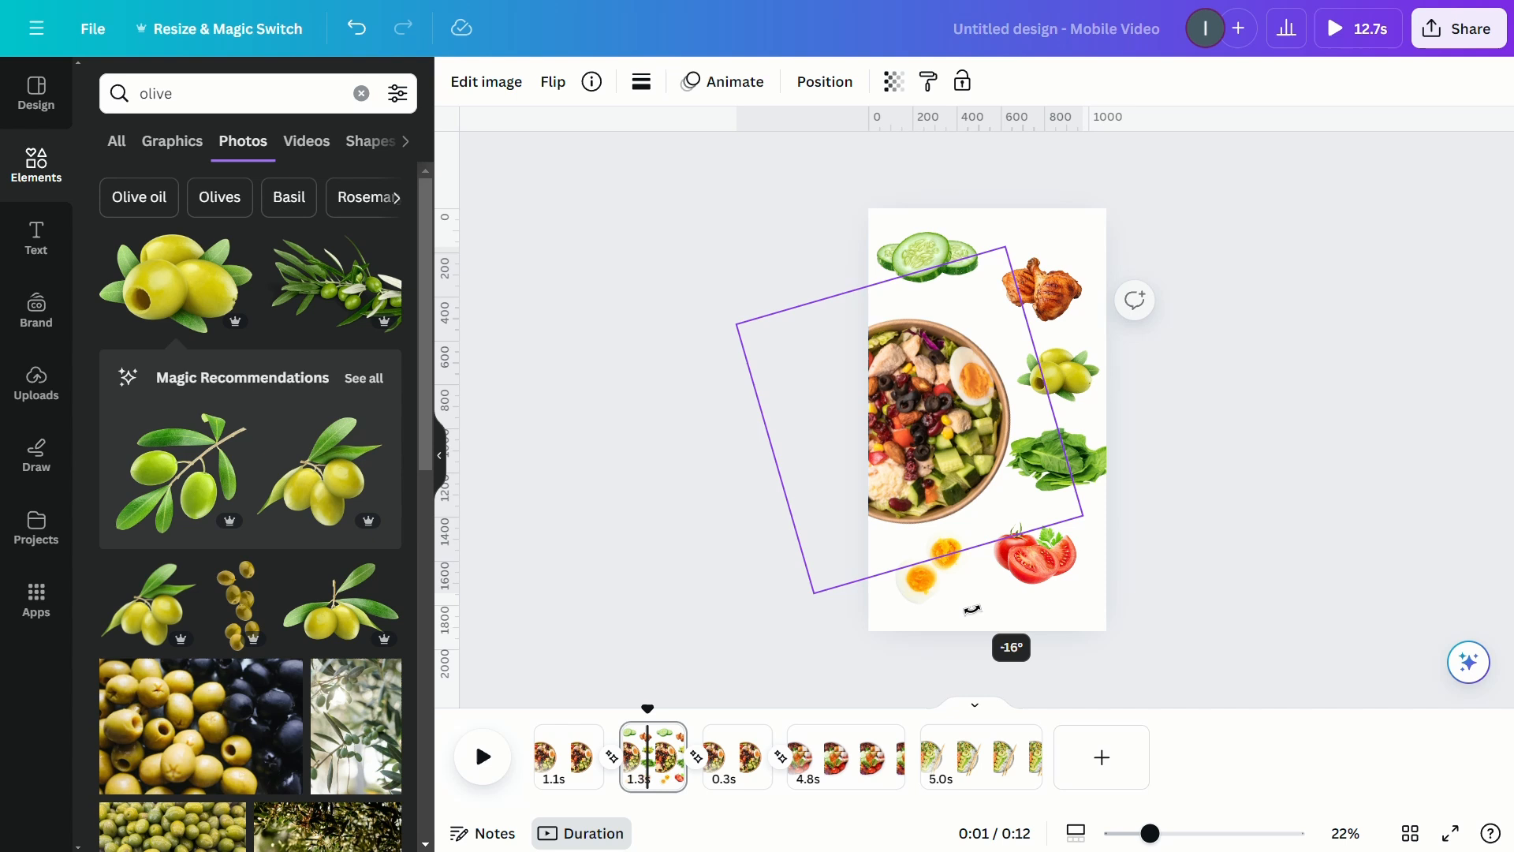
pyautogui.click(481, 755)
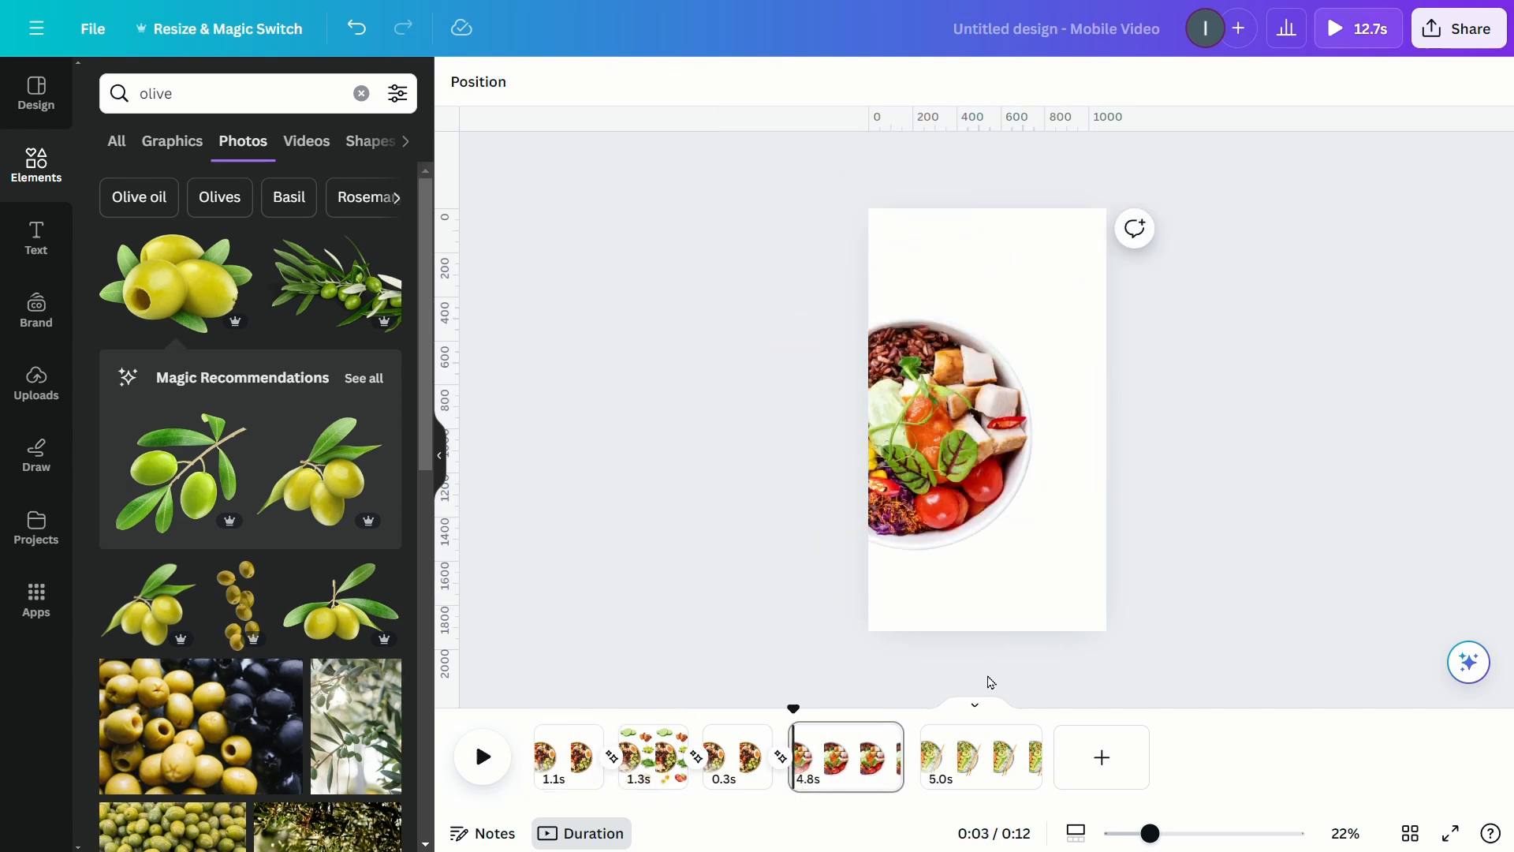
pyautogui.moveTo(1175, 450)
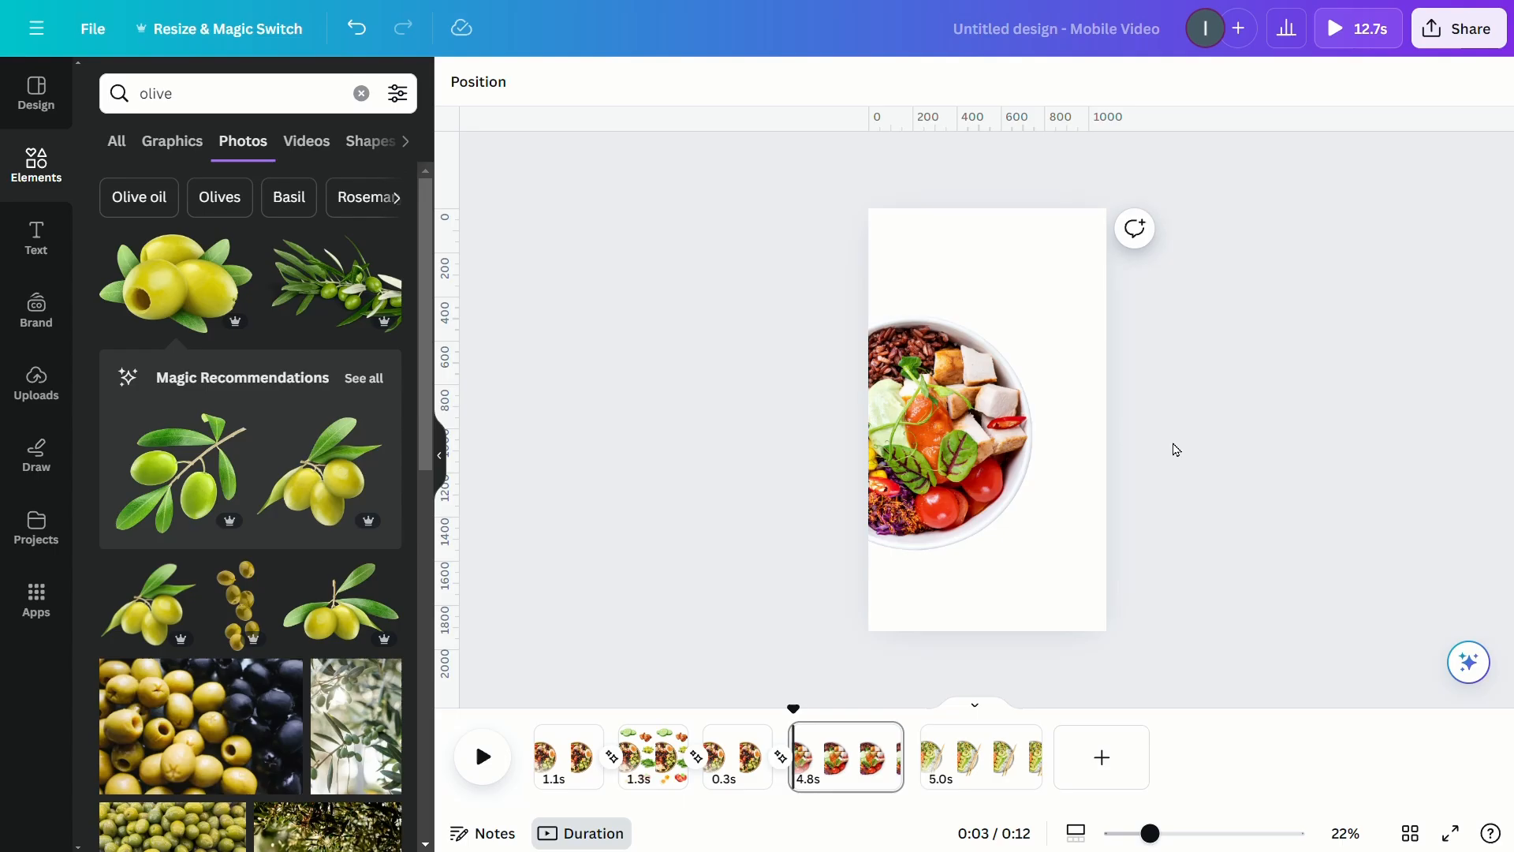